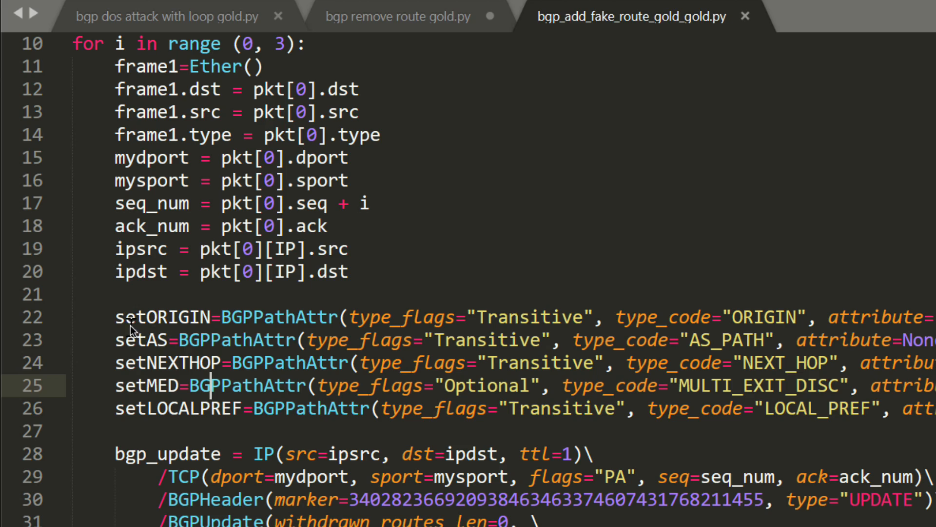
Review the ORIGIN path attribute set to IGP in the fake-route script.
{"action": "left_click_drag", "start_coordinate": [116, 317], "coordinate": [116, 408]}
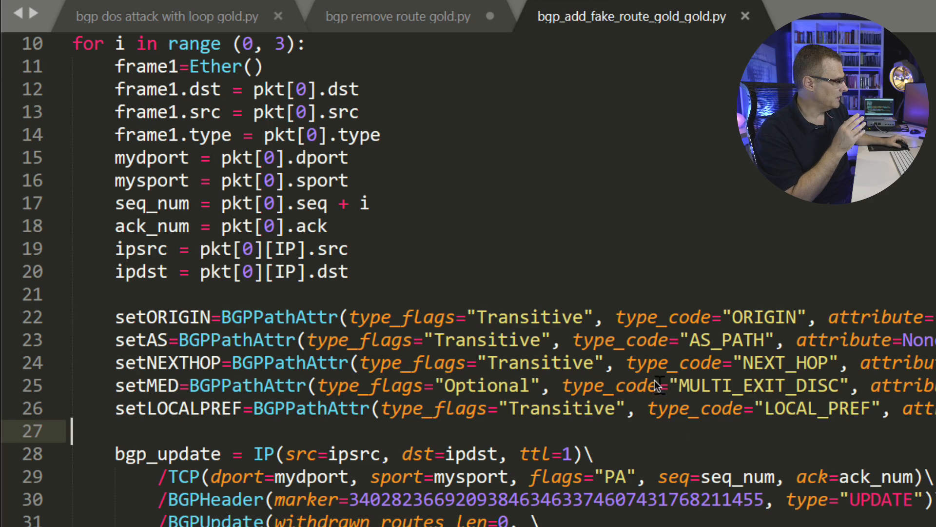
{"action": "mouse_move", "coordinate": [352, 343]}
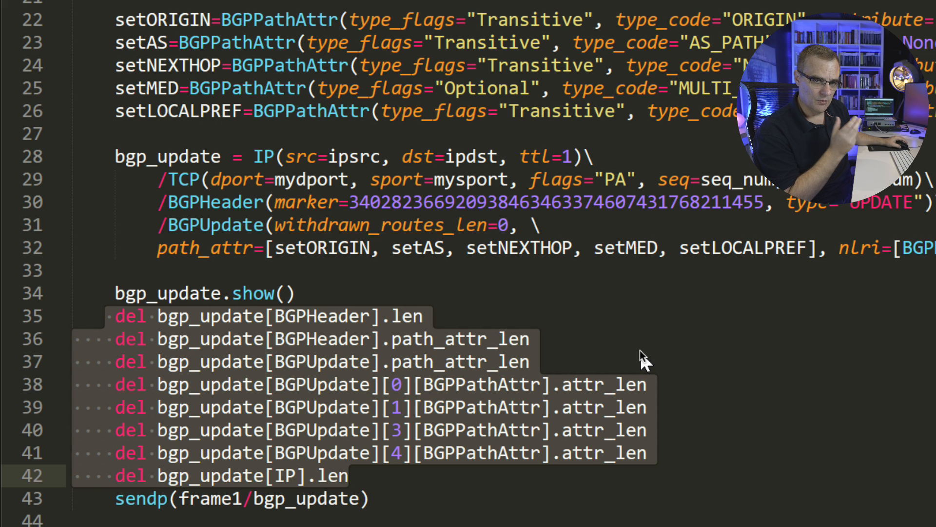
{"action": "scroll", "scroll_direction": "down", "scroll_amount": 3}
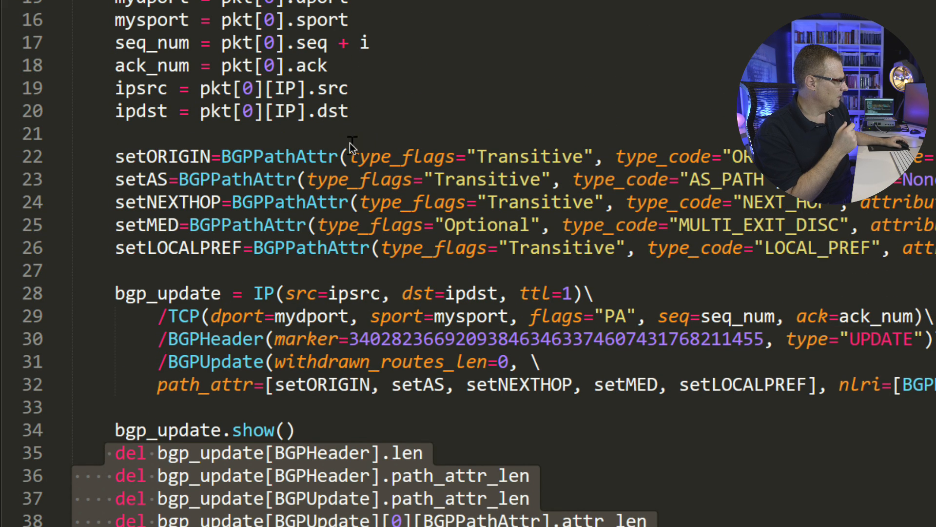
{"action": "left_click", "coordinate": [223, 156]}
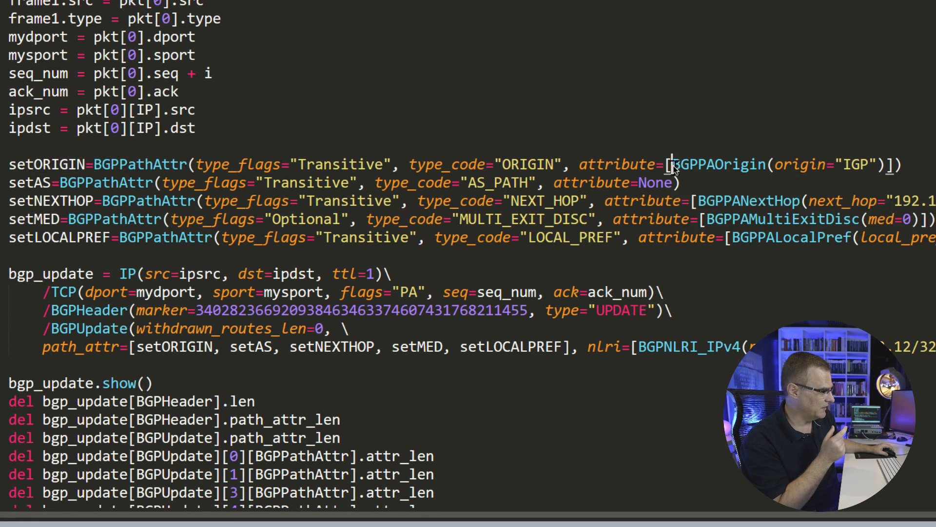
{"action": "double_click", "coordinate": [717, 163]}
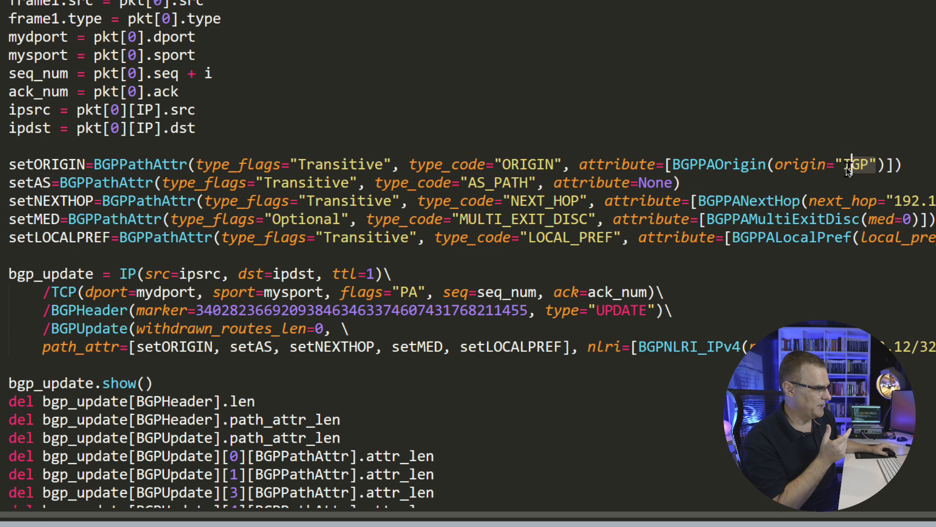
{"action": "mouse_move", "coordinate": [806, 230]}
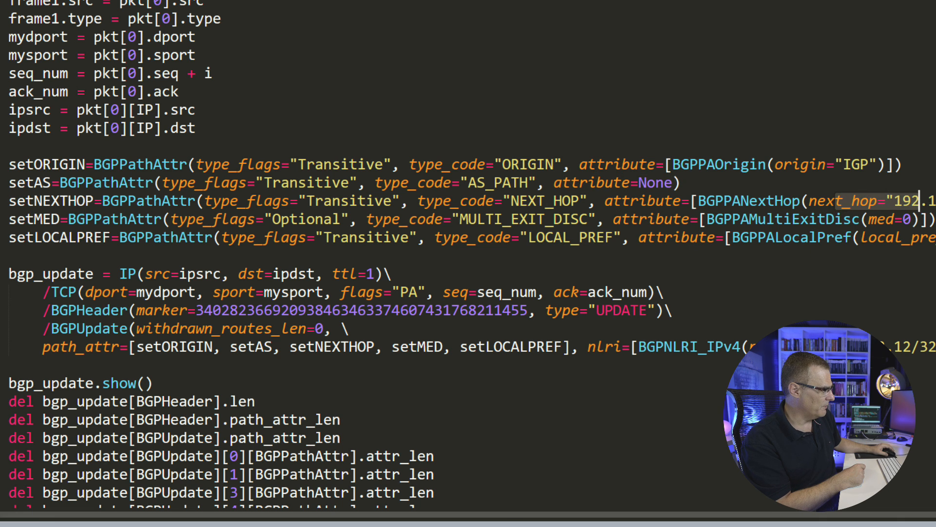
{"action": "scroll", "scroll_direction": "right", "scroll_amount": 3}
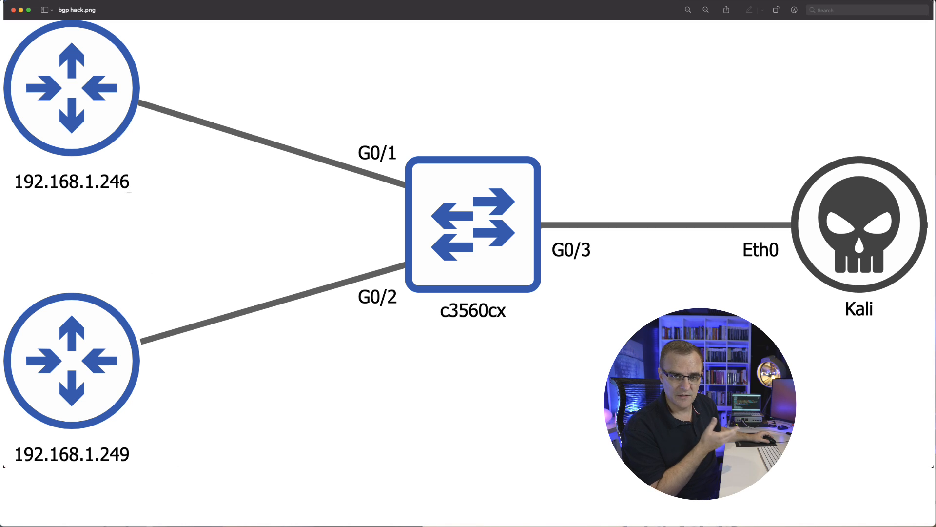
{"action": "mouse_move", "coordinate": [127, 122]}
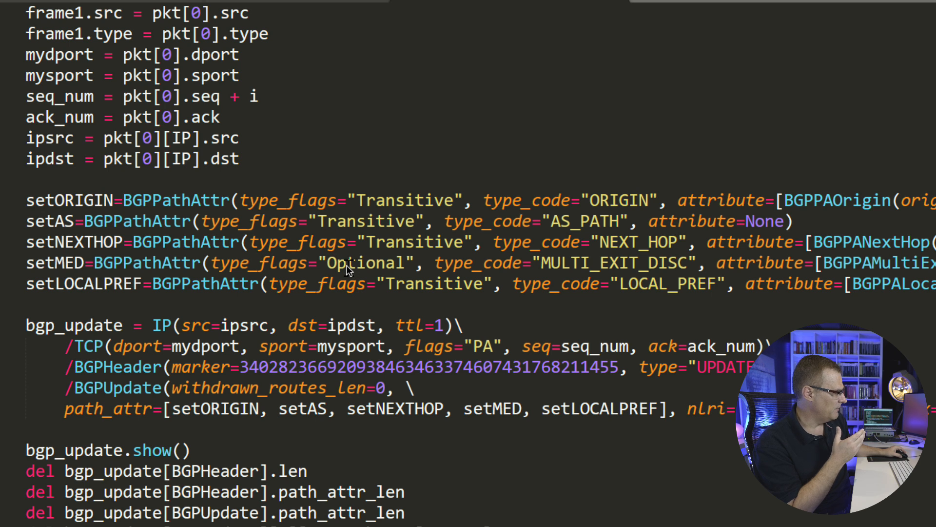
{"action": "mouse_move", "coordinate": [621, 207]}
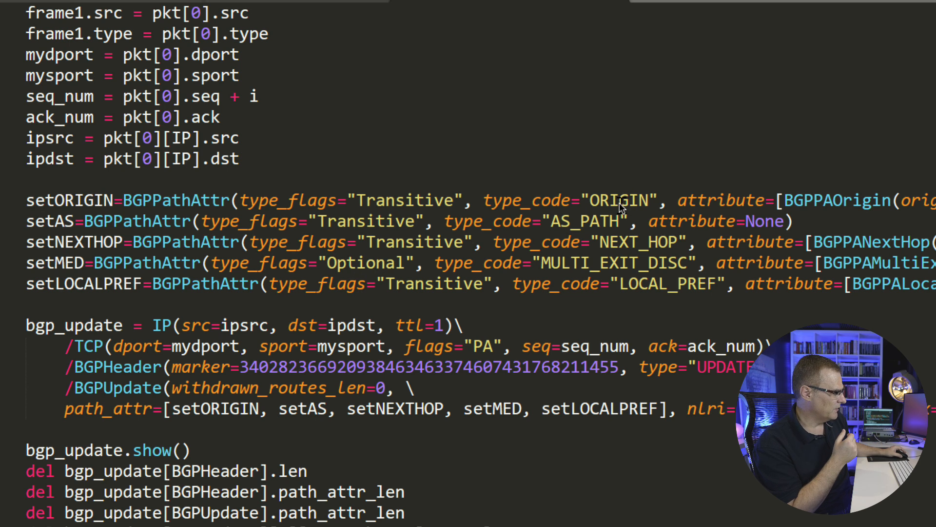
{"action": "mouse_move", "coordinate": [611, 101]}
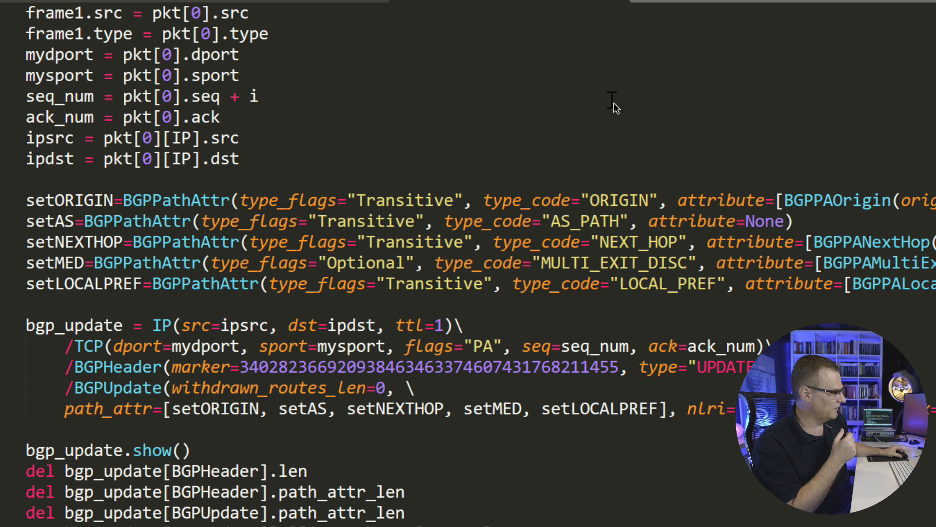
{"action": "mouse_move", "coordinate": [616, 265]}
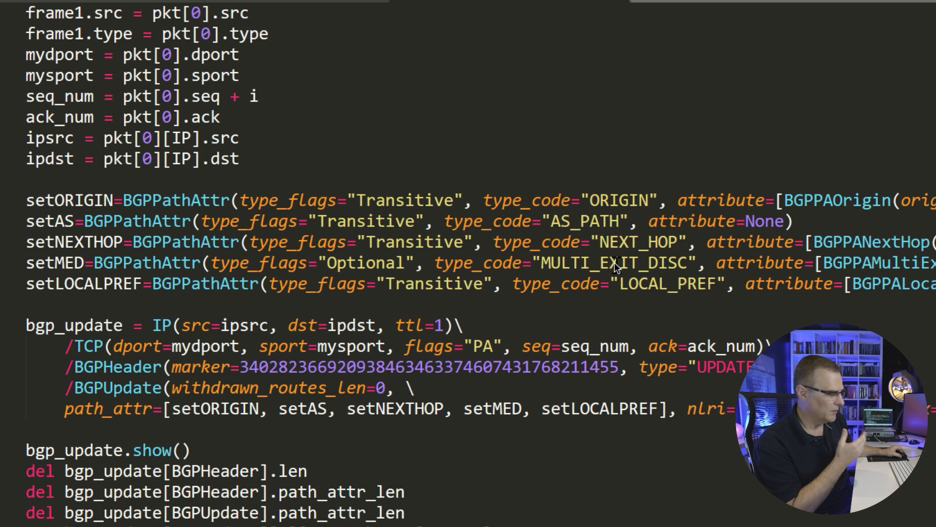
{"action": "scroll", "scroll_direction": "down", "scroll_amount": 3}
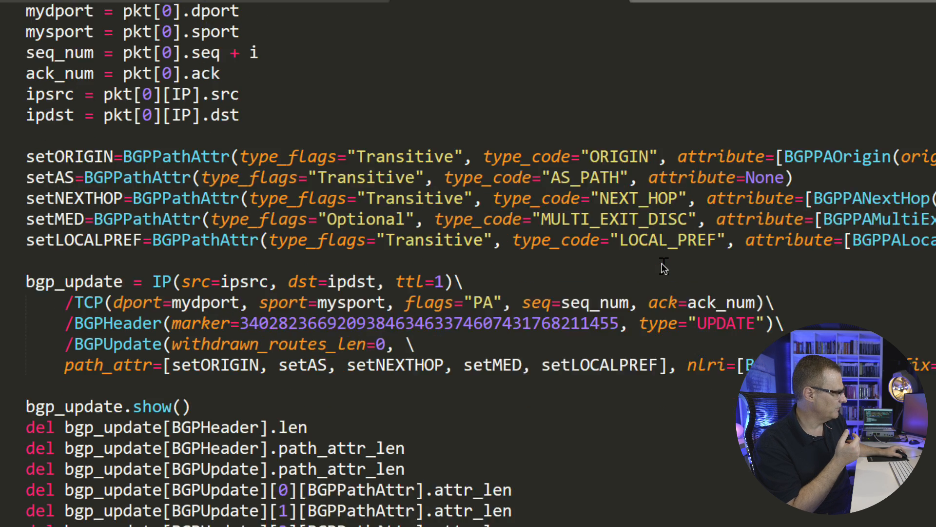
{"action": "scroll", "scroll_direction": "down", "scroll_amount": 3}
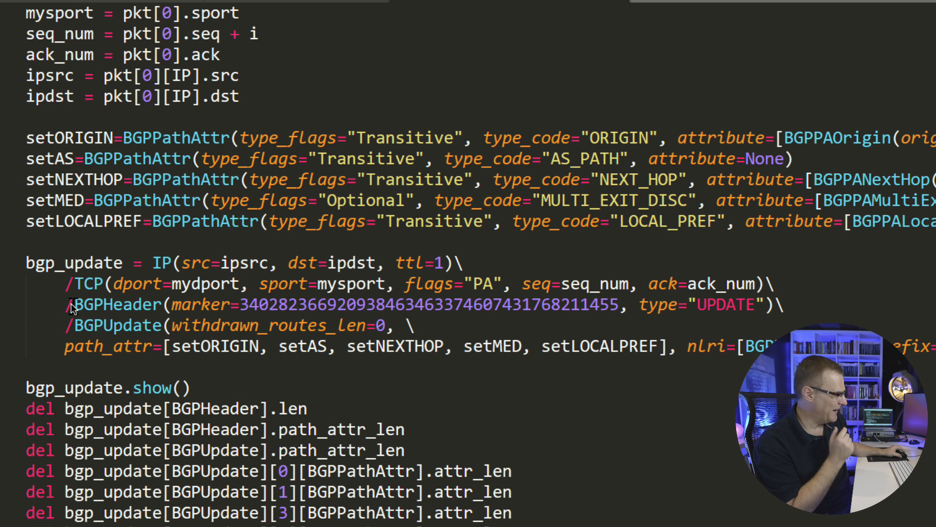
{"action": "mouse_move", "coordinate": [67, 284]}
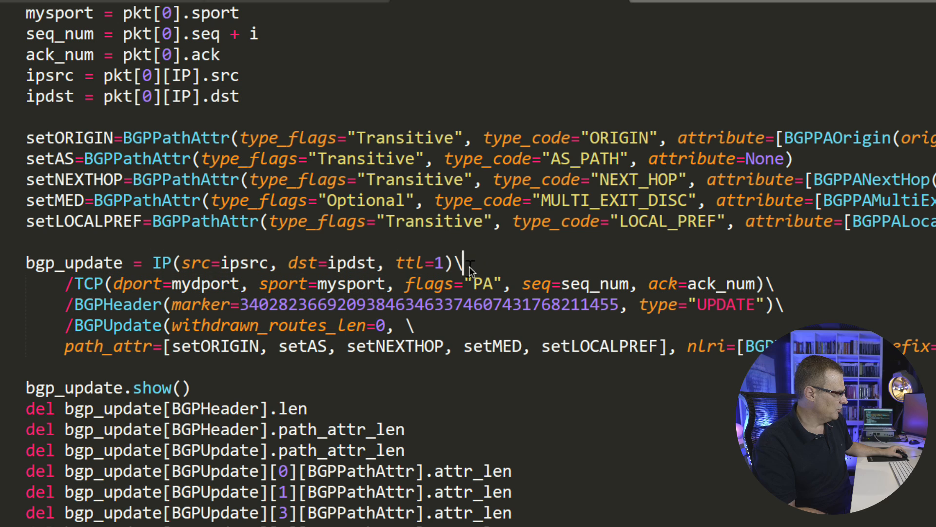
{"action": "mouse_move", "coordinate": [57, 361]}
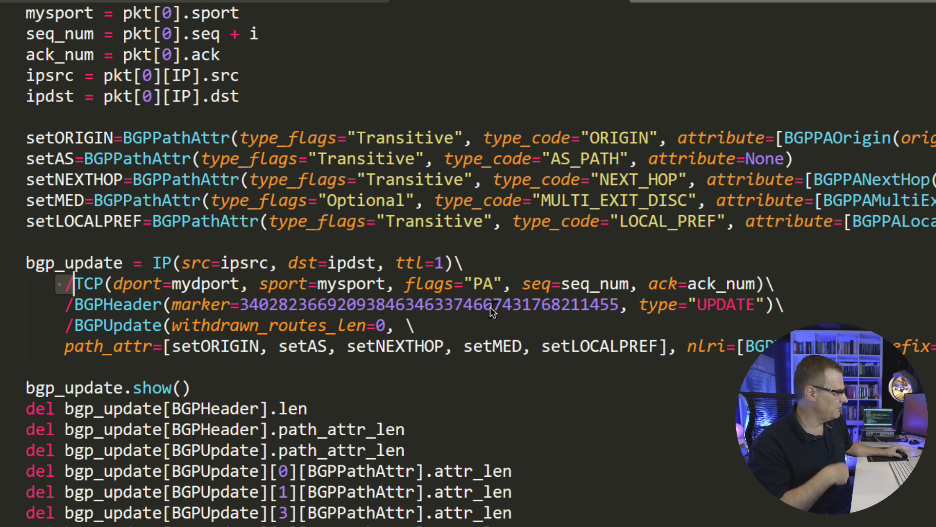
{"action": "mouse_move", "coordinate": [87, 284]}
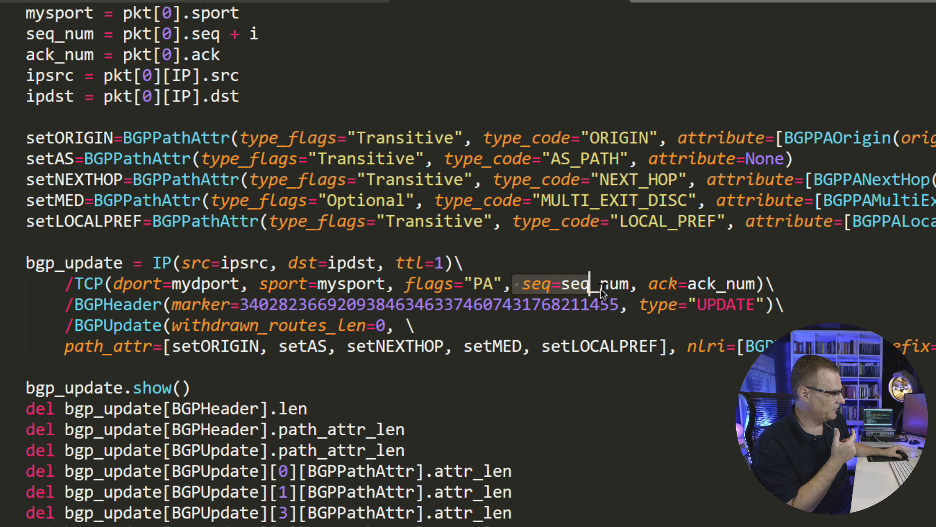
{"action": "scroll", "scroll_direction": "down", "scroll_amount": 3}
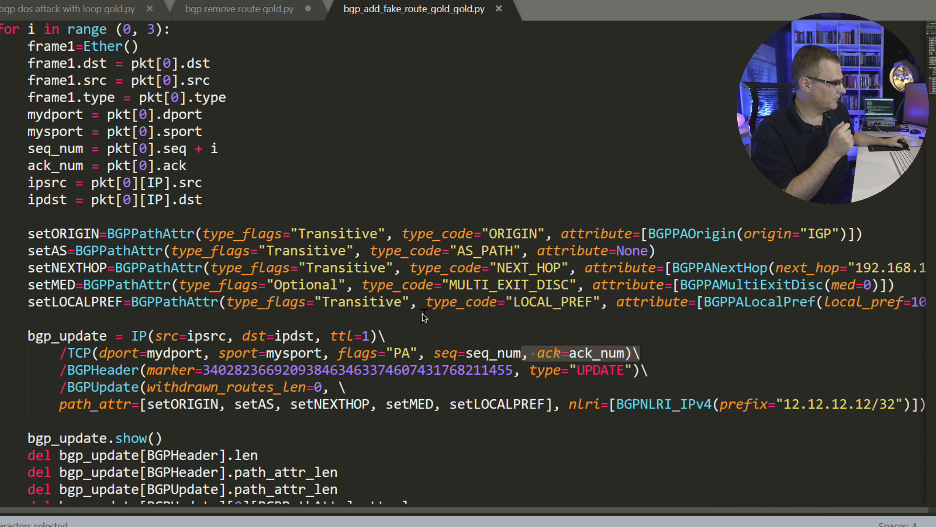
{"action": "scroll", "scroll_direction": "down", "scroll_amount": 3}
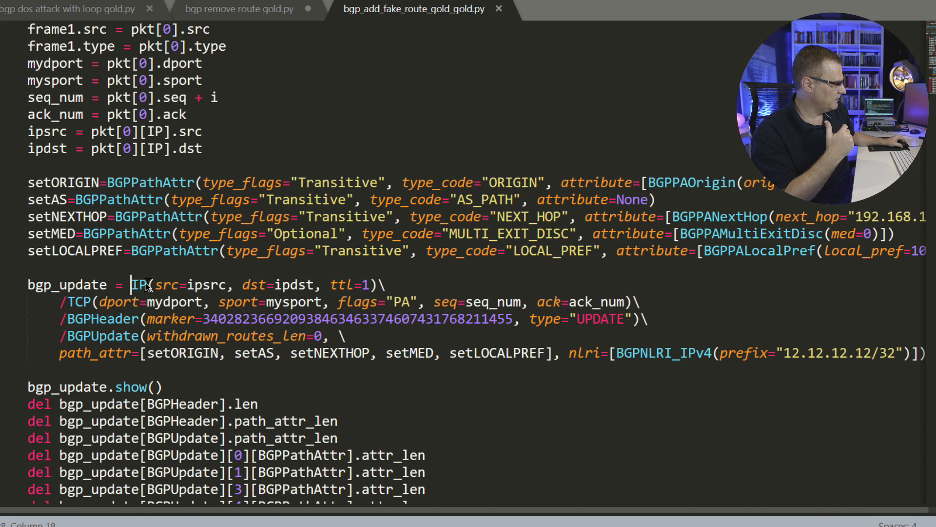
{"action": "double_click", "coordinate": [77, 301]}
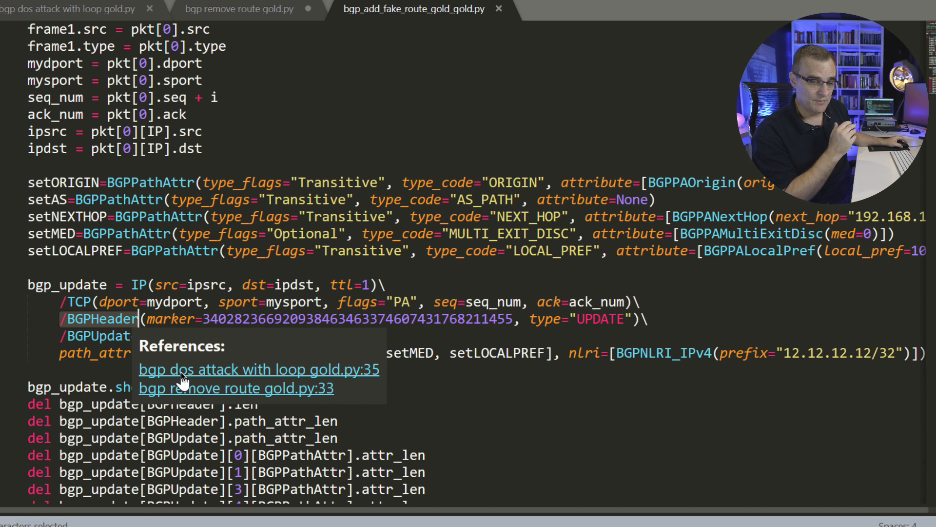
{"action": "mouse_move", "coordinate": [248, 364]}
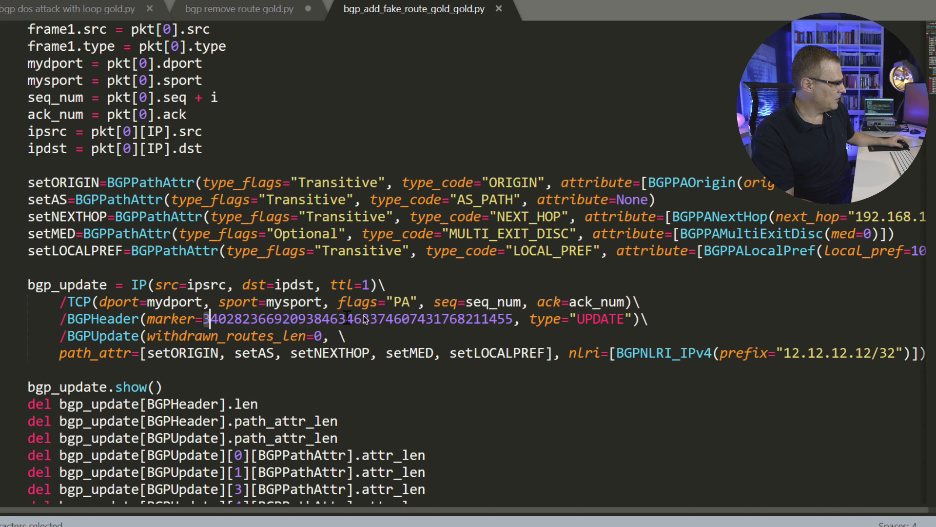
{"action": "left_click_drag", "start_coordinate": [208, 319], "coordinate": [517, 319]}
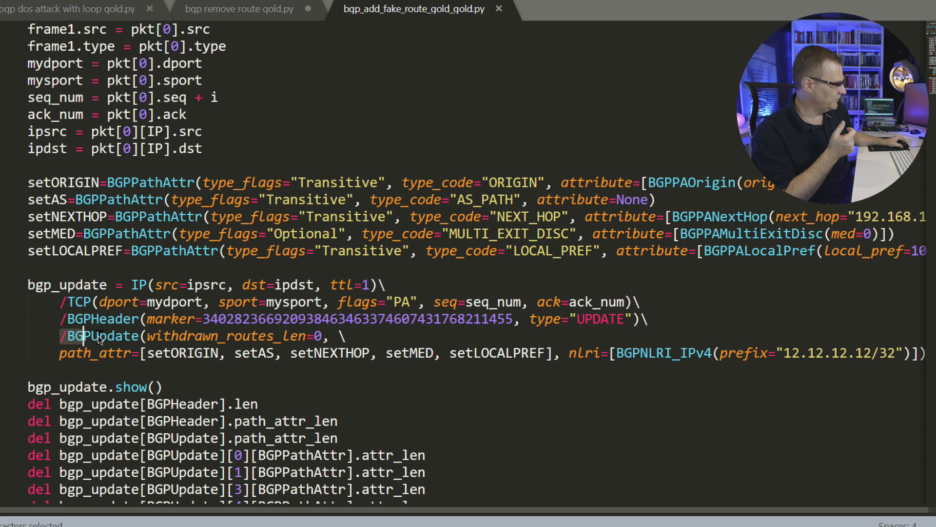
{"action": "double_click", "coordinate": [104, 335]}
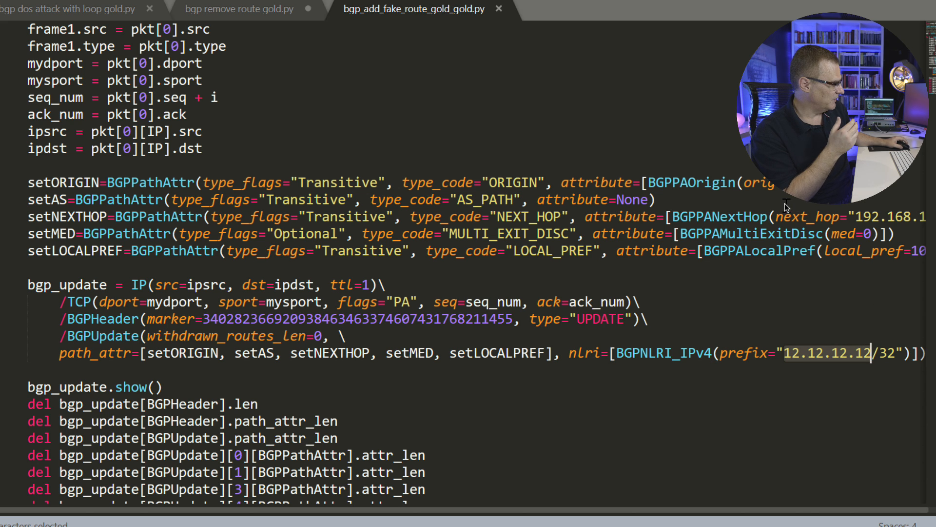
{"action": "scroll", "scroll_direction": "down", "scroll_amount": 3}
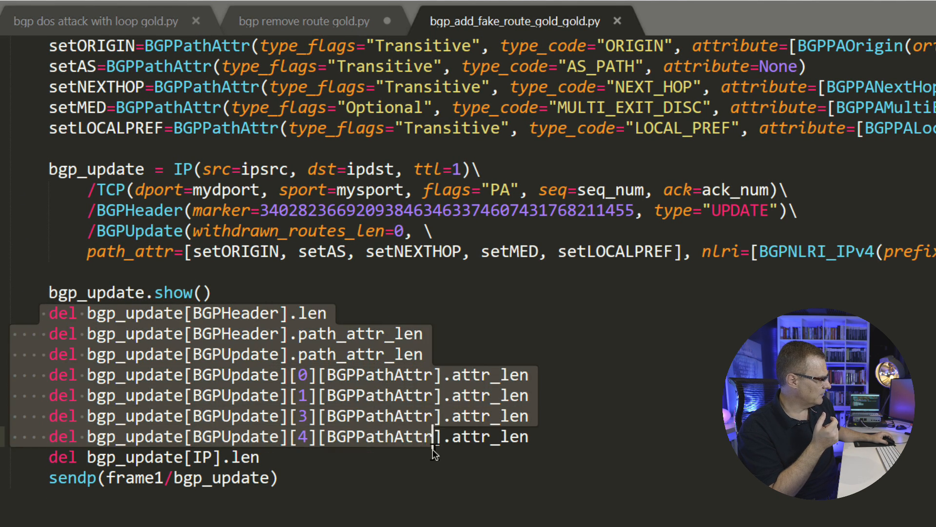
{"action": "left_click", "coordinate": [259, 457]}
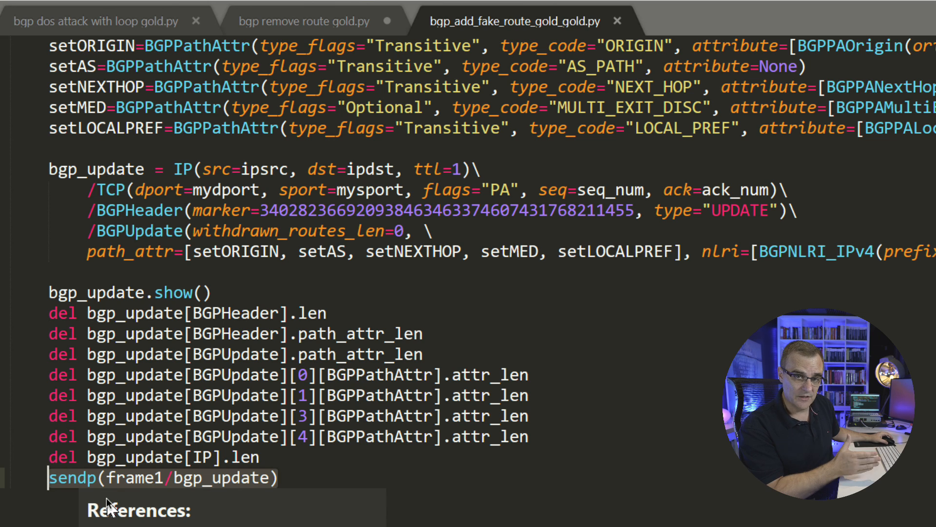
{"action": "mouse_move", "coordinate": [245, 486]}
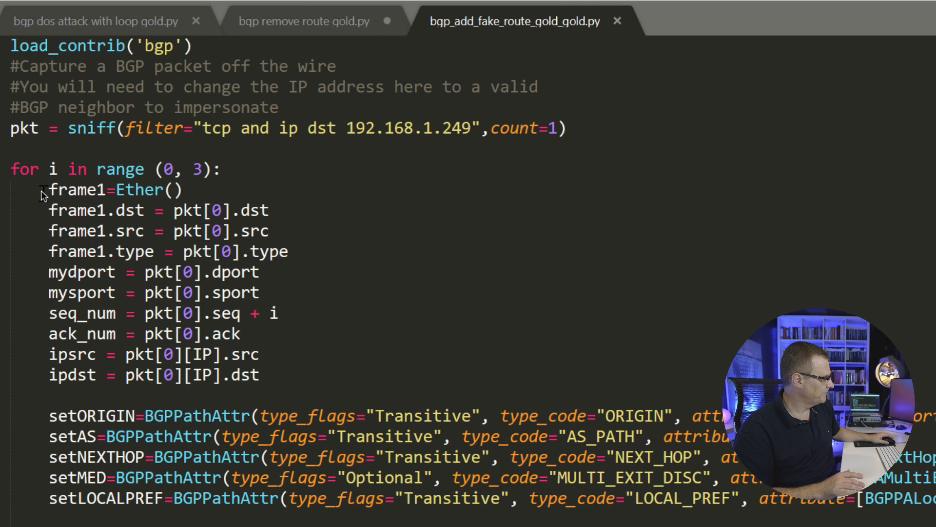
Scroll down through the remainder of the fake-route script before leaving it.
{"action": "scroll", "scroll_direction": "down", "scroll_amount": 3}
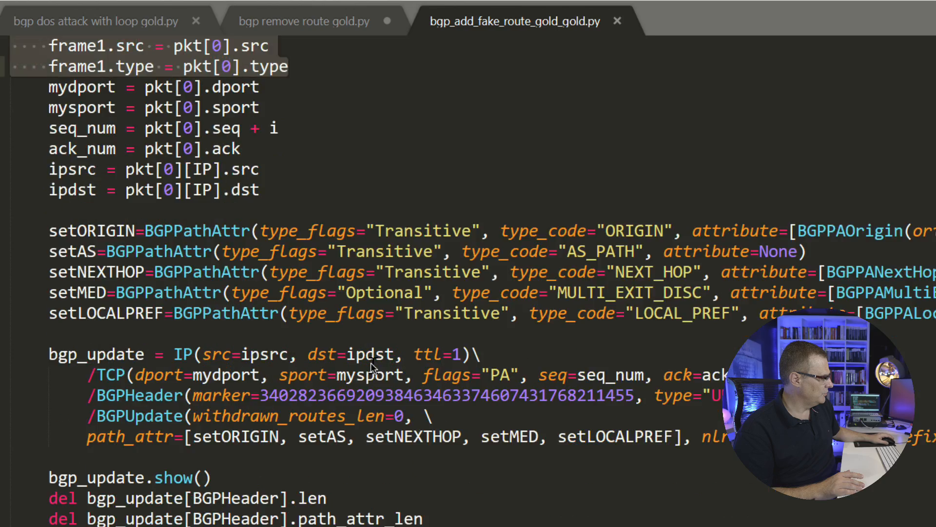
{"action": "scroll", "scroll_direction": "down", "scroll_amount": 3}
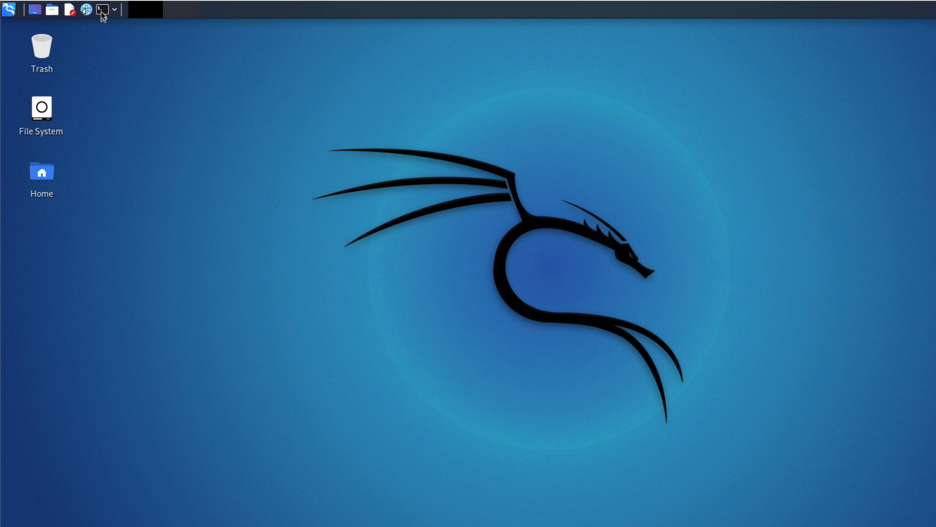
List the directory, then write the Scapy BGP update code into bgphack3.py with nano and save it.
{"action": "left_click", "coordinate": [100, 10]}
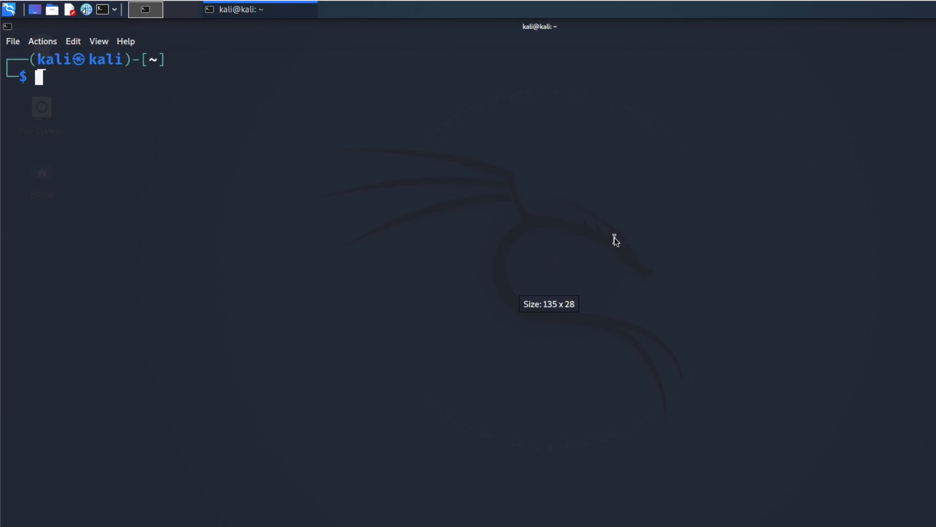
{"action": "type", "text": "ls"}
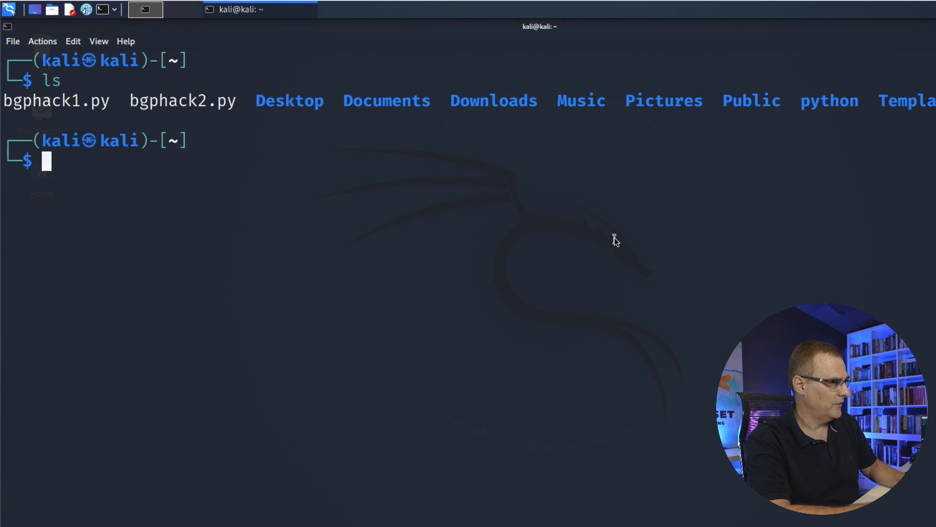
{"action": "mouse_move", "coordinate": [251, 123]}
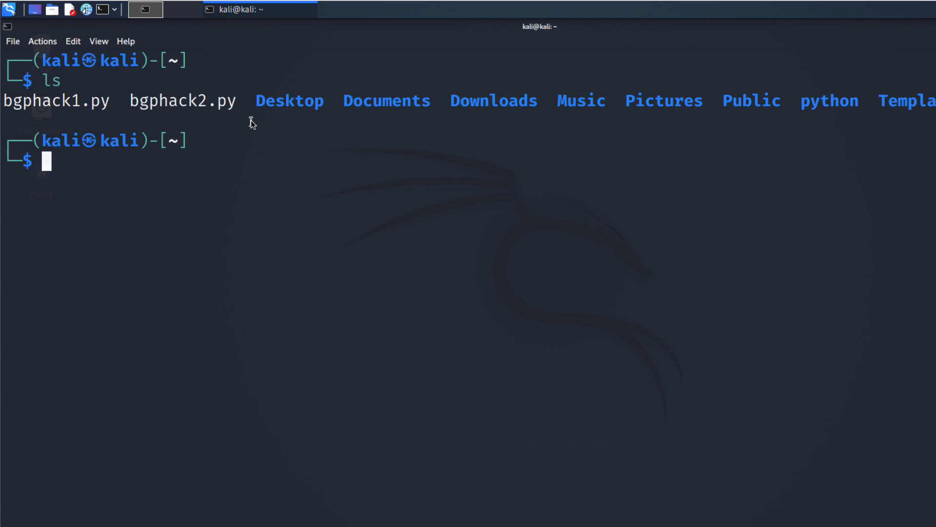
{"action": "type", "text": "nano bgphack3.py"}
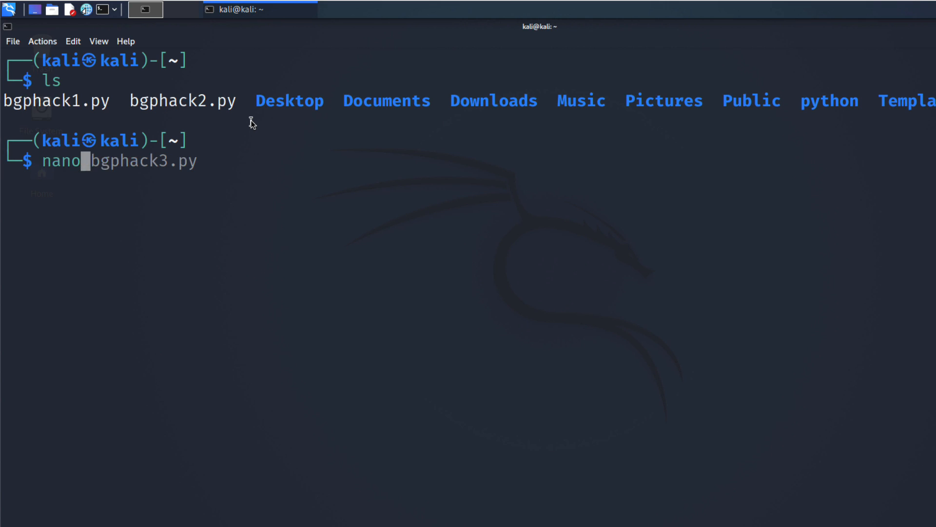
{"action": "key", "text": "End"}
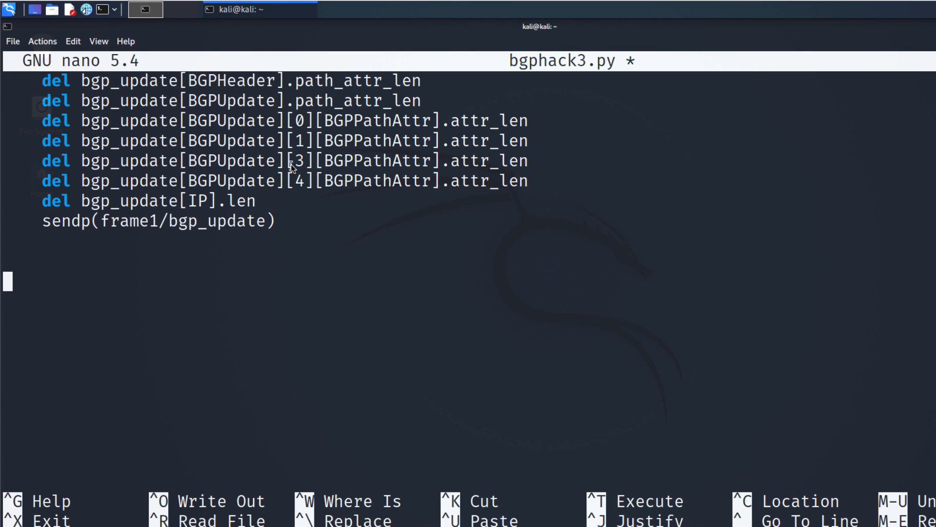
{"action": "key", "text": "ctrl+o"}
{"action": "type", "text": "sudo python3 bgphack3.py"}
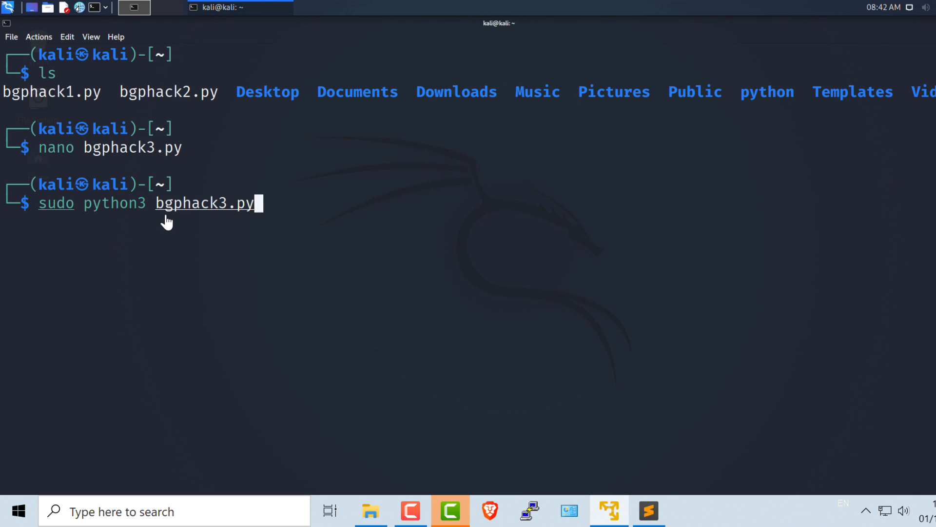
{"action": "mouse_move", "coordinate": [281, 262]}
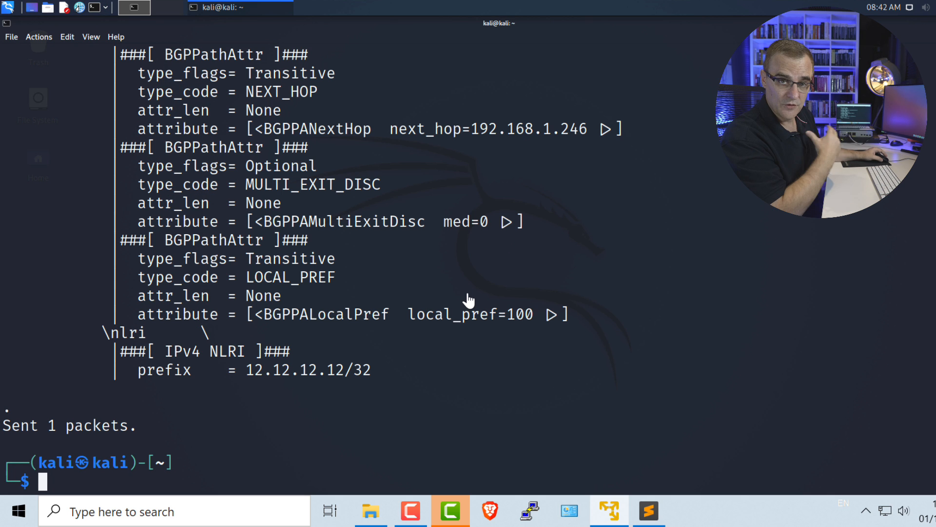
{"action": "mouse_move", "coordinate": [442, 268]}
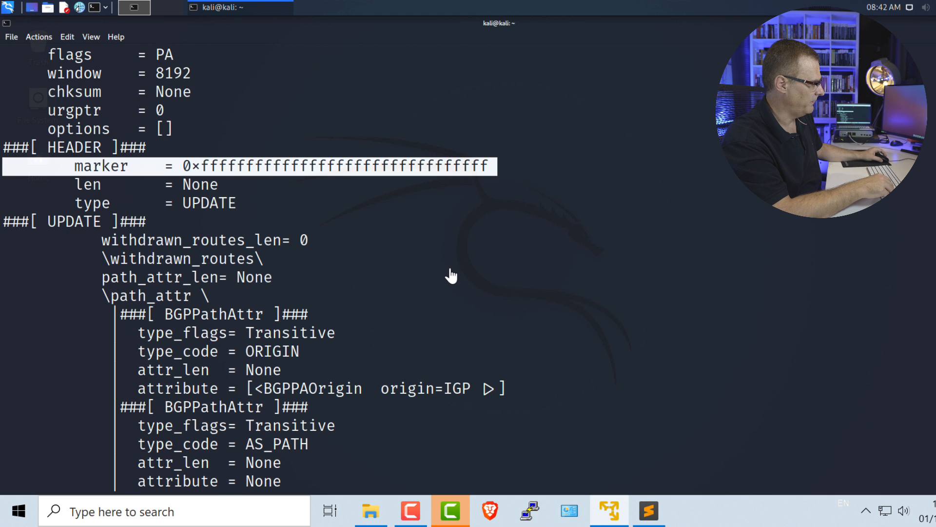
Scroll through the packet output printed by sudo python3 bgphack3.py.
{"action": "scroll", "scroll_direction": "down", "scroll_amount": 3}
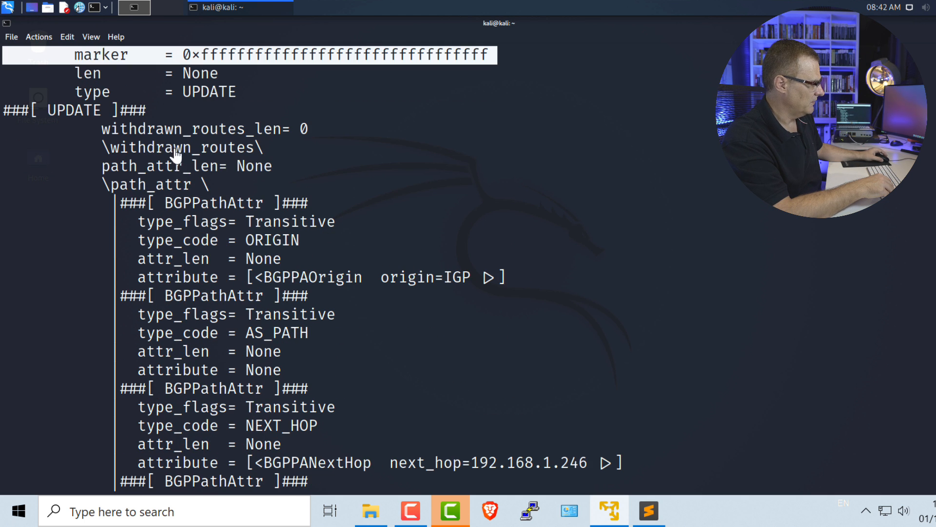
{"action": "scroll", "scroll_direction": "down", "scroll_amount": 3}
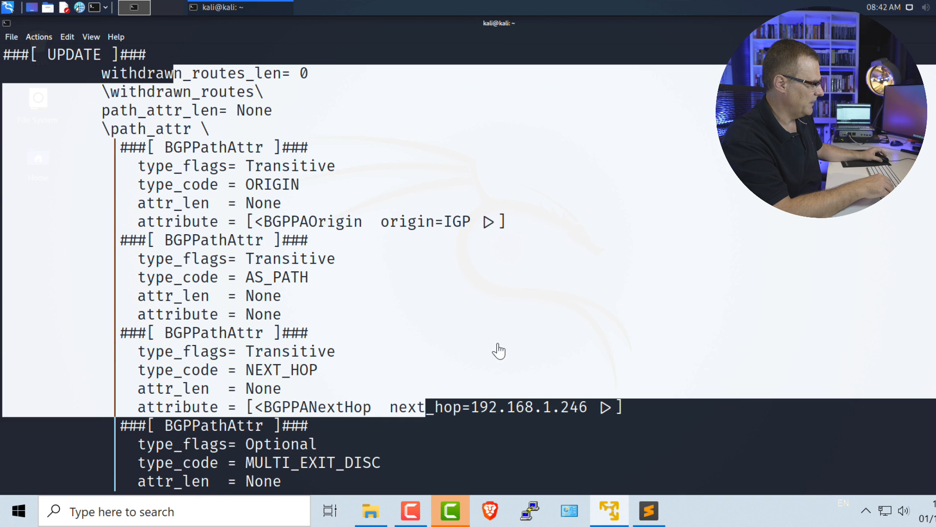
{"action": "scroll", "scroll_direction": "down", "scroll_amount": 3}
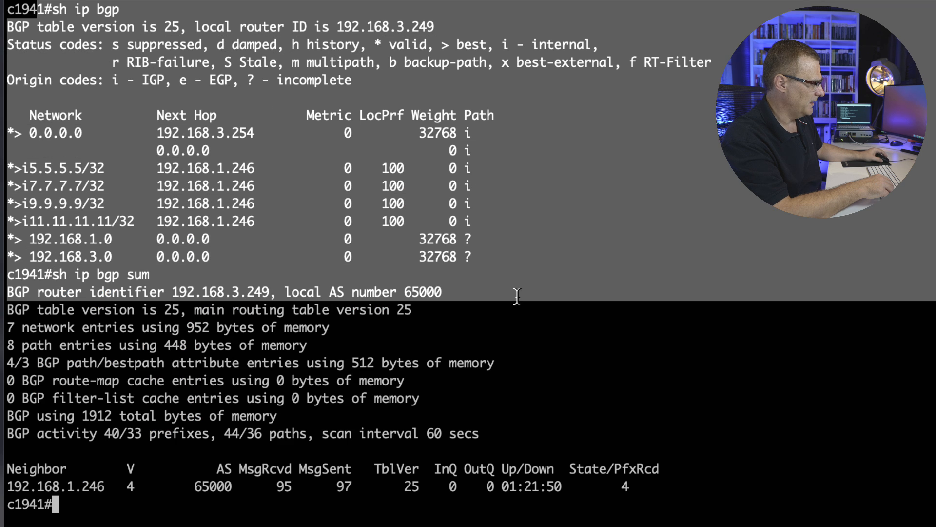
Run sh ip bgp and highlight the new 12.12.12.12/32 route via 192.168.1.246.
{"action": "type", "text": "sh ip bgp"}
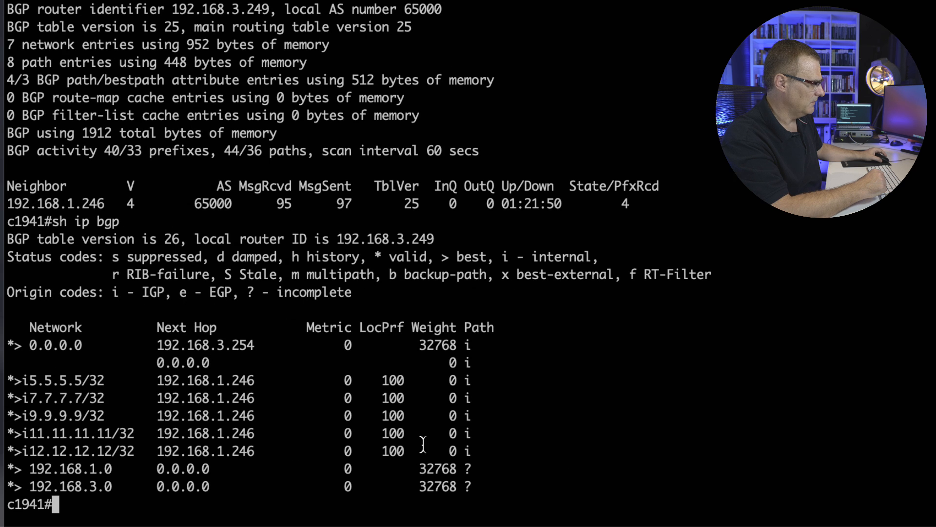
{"action": "left_click_drag", "start_coordinate": [24, 433], "coordinate": [453, 451]}
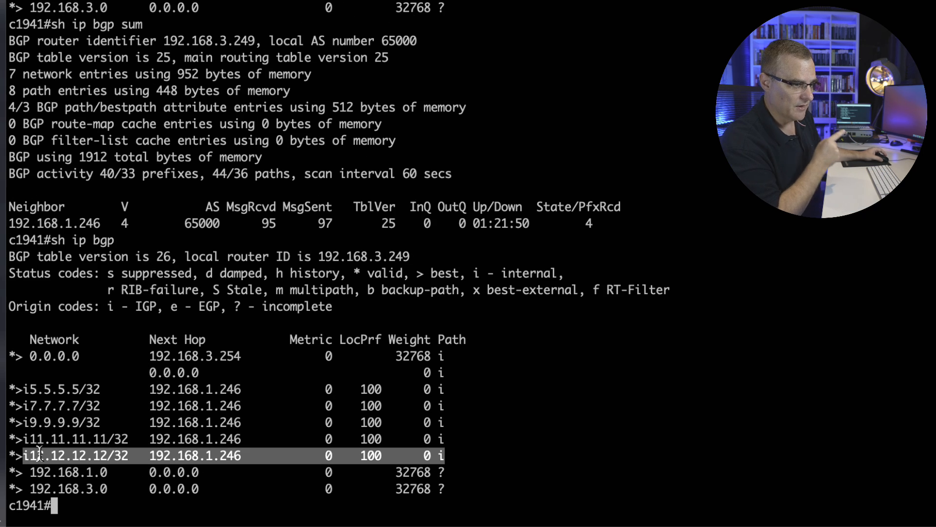
{"action": "scroll", "scroll_direction": "down", "scroll_amount": 3}
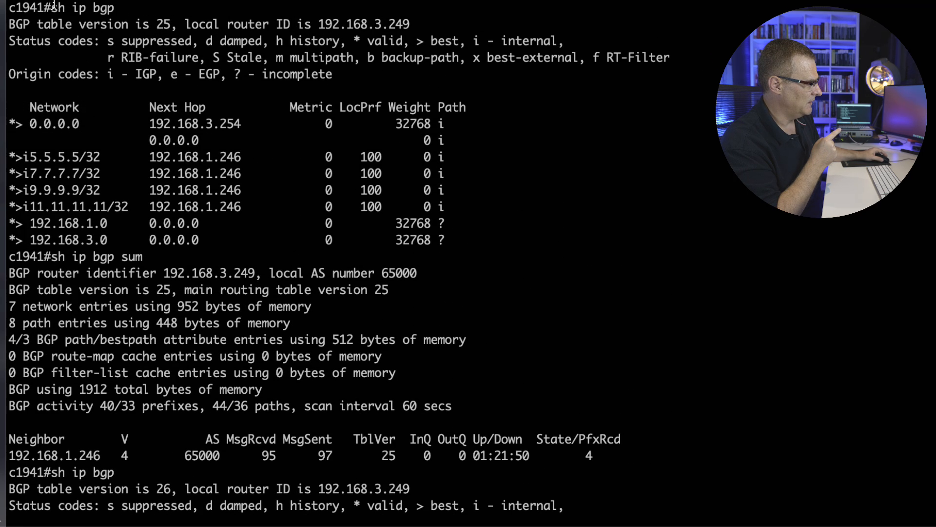
{"action": "scroll", "scroll_direction": "down", "scroll_amount": 3}
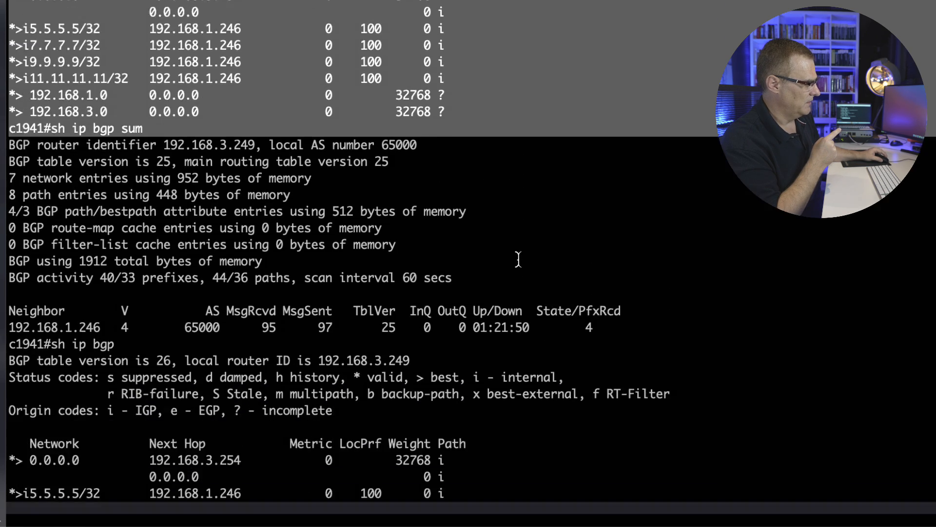
{"action": "scroll", "scroll_direction": "down", "scroll_amount": 3}
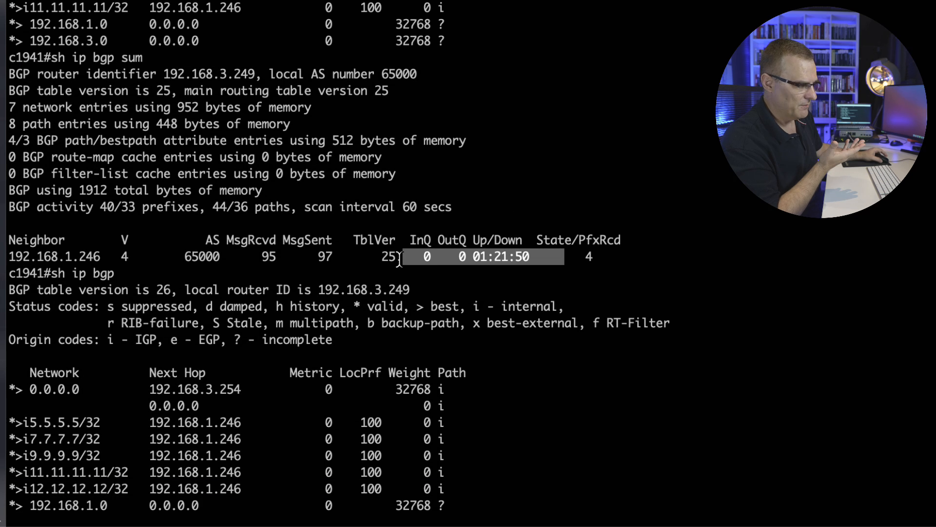
{"action": "scroll", "scroll_direction": "down", "scroll_amount": 3}
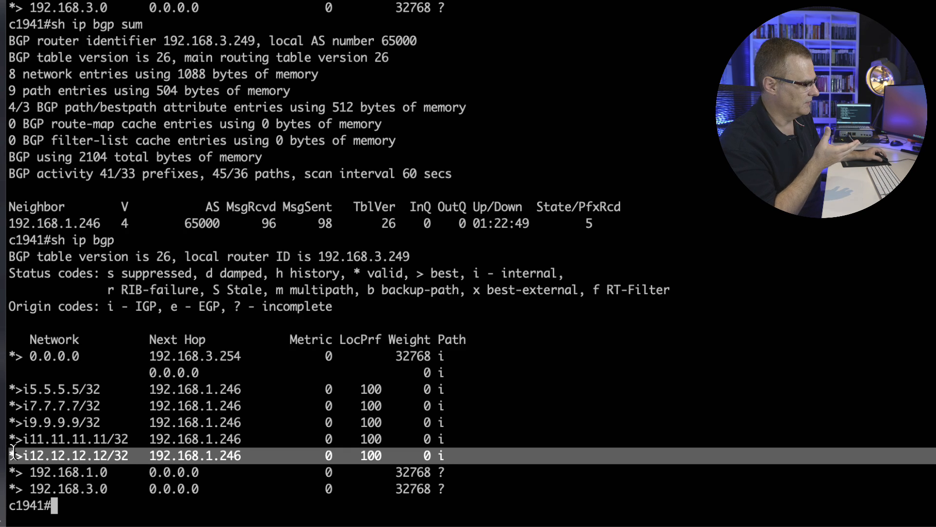
{"action": "mouse_move", "coordinate": [691, 383]}
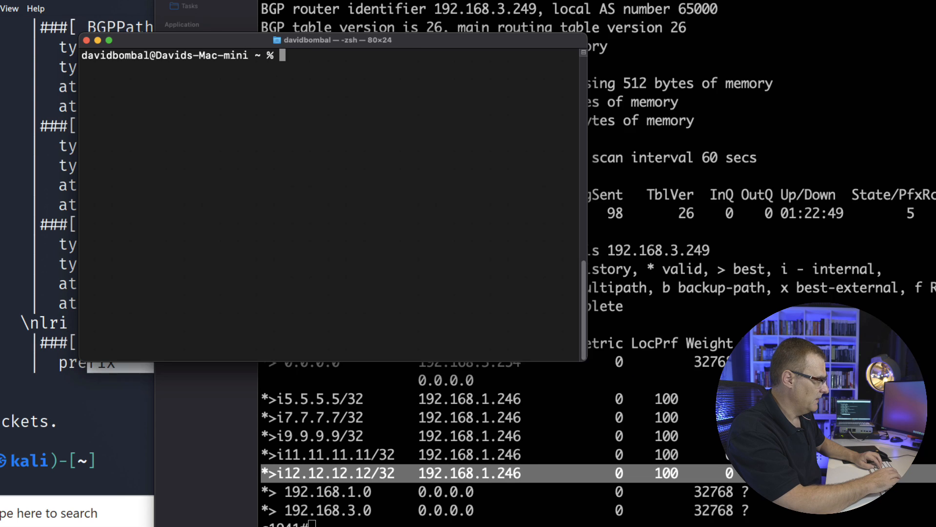
Ping facebook.com to see replies from 157.240.214.35, then stop it with Ctrl+C.
{"action": "type", "text": "pi"}
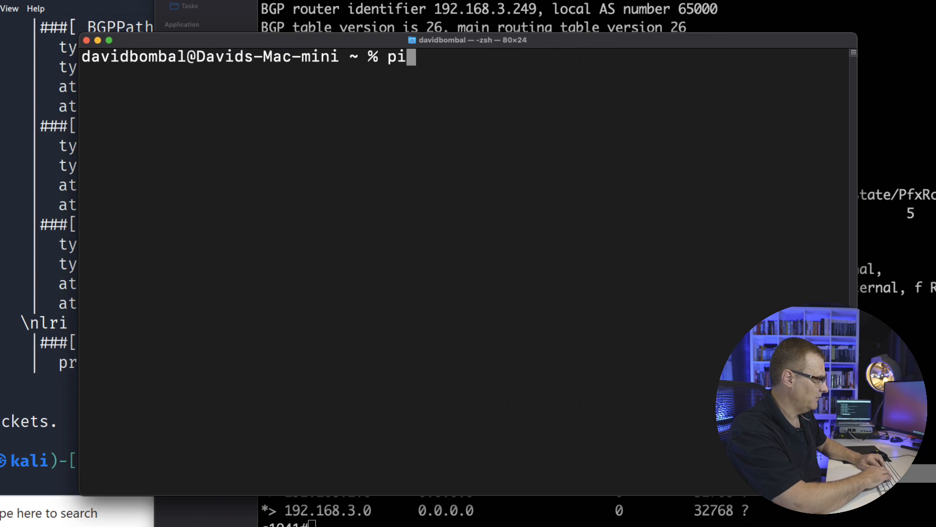
{"action": "type", "text": "ng faebook.com"}
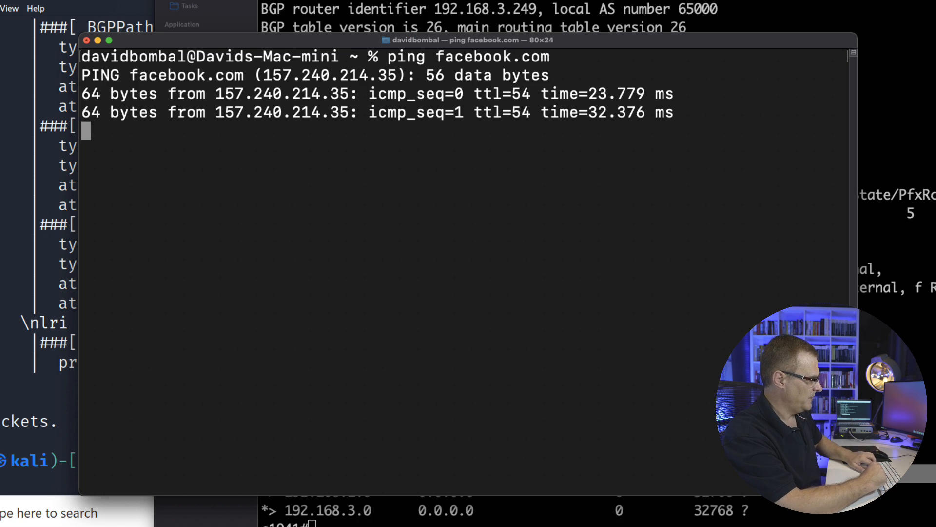
{"action": "key", "text": "ctrl+c"}
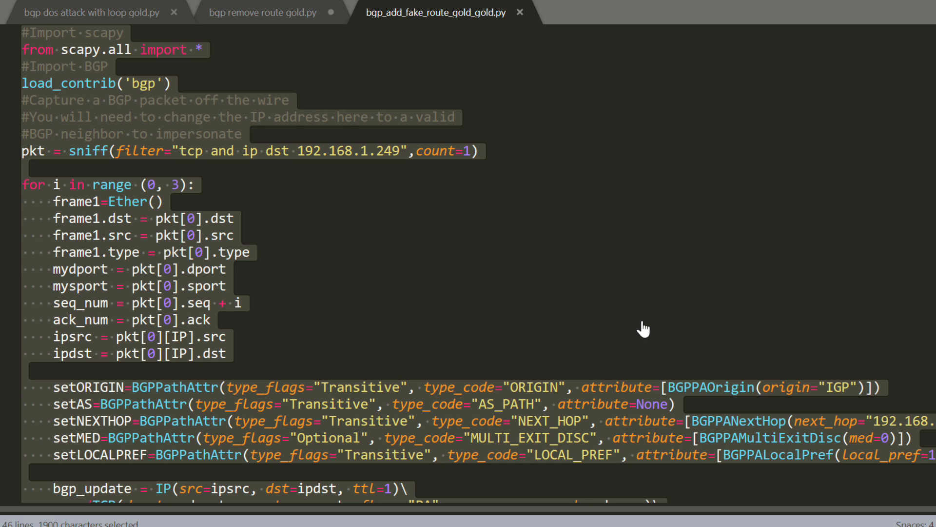
Replace the BGPNLRI_IPv4 prefix 12.12.12.12/32 with 157.240.214.0/24.
{"action": "scroll", "scroll_direction": "down", "scroll_amount": 3}
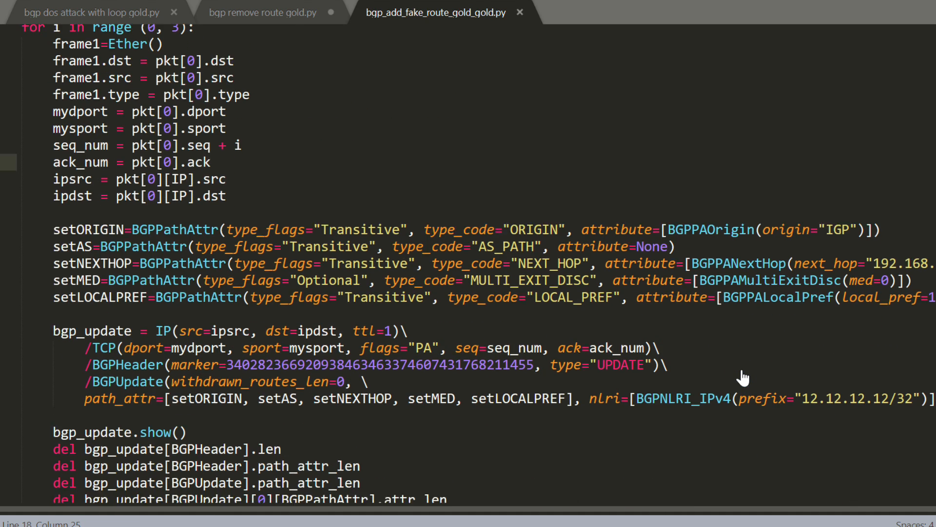
{"action": "scroll", "scroll_direction": "down", "scroll_amount": 3}
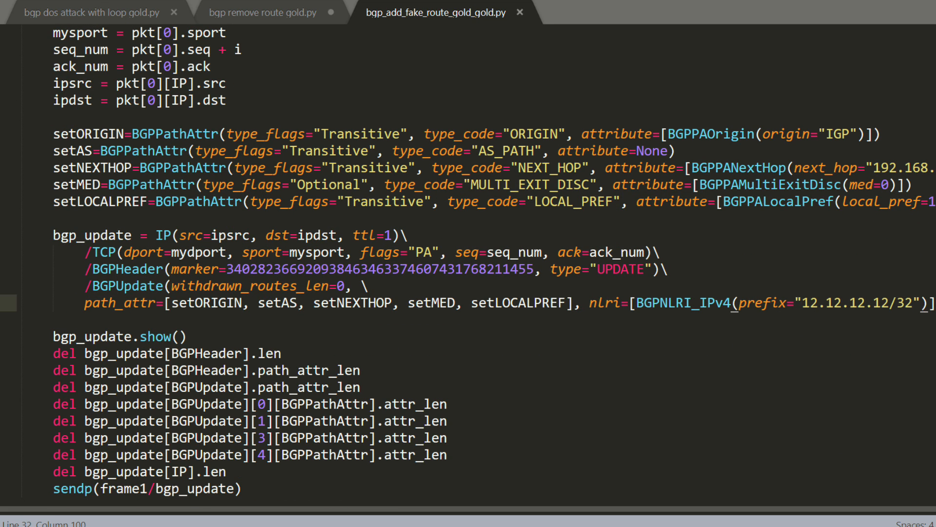
{"action": "type", "text": "157"}
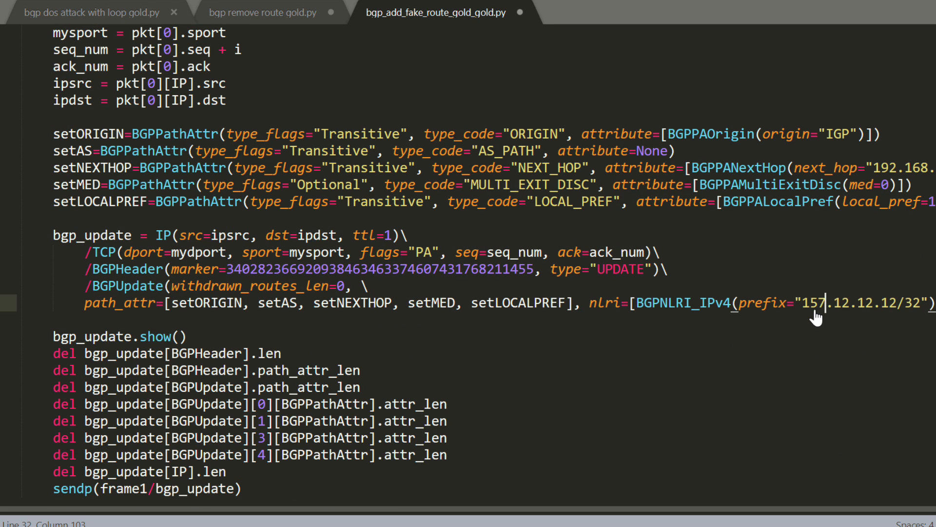
{"action": "type", "text": "249"}
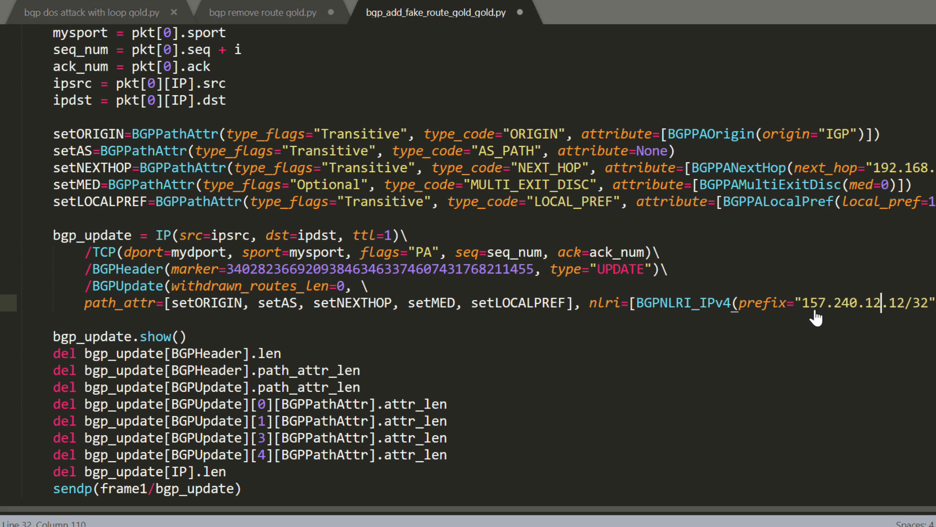
{"action": "type", "text": "4.0/24"}
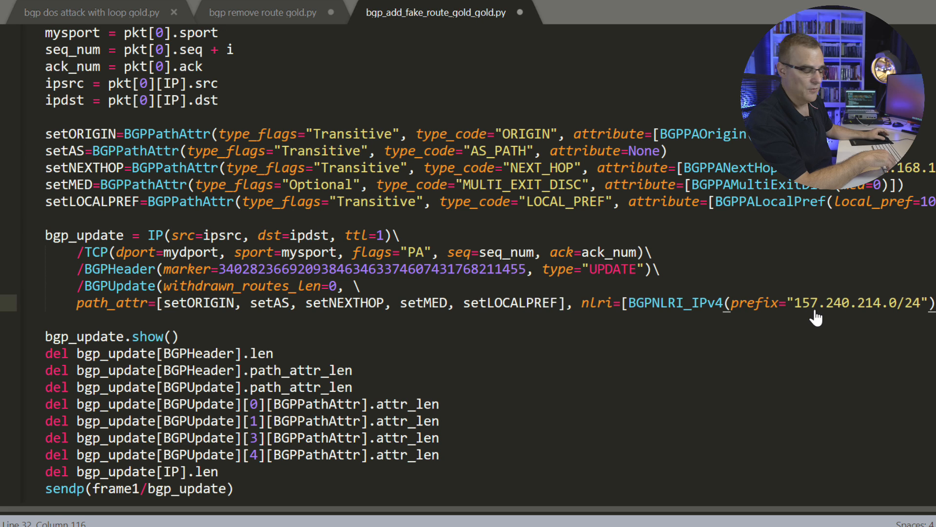
{"action": "mouse_move", "coordinate": [731, 510]}
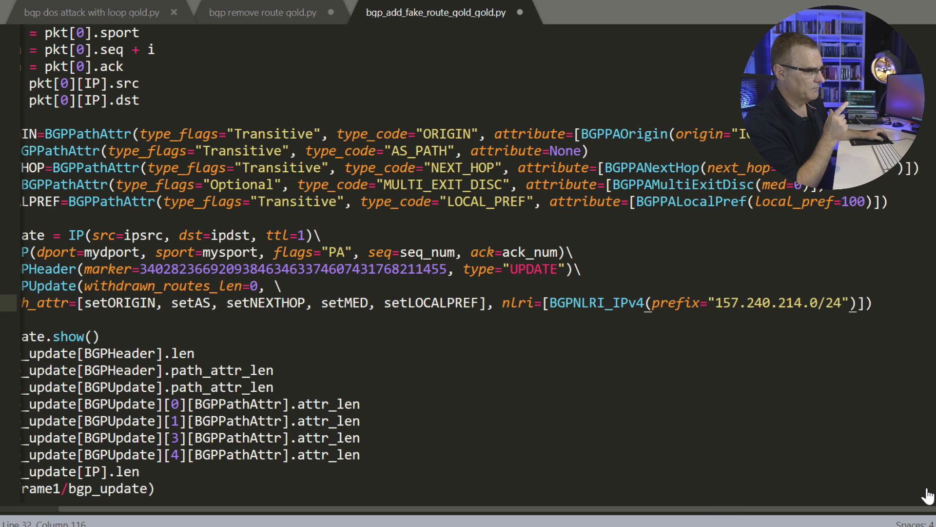
{"action": "mouse_move", "coordinate": [756, 325]}
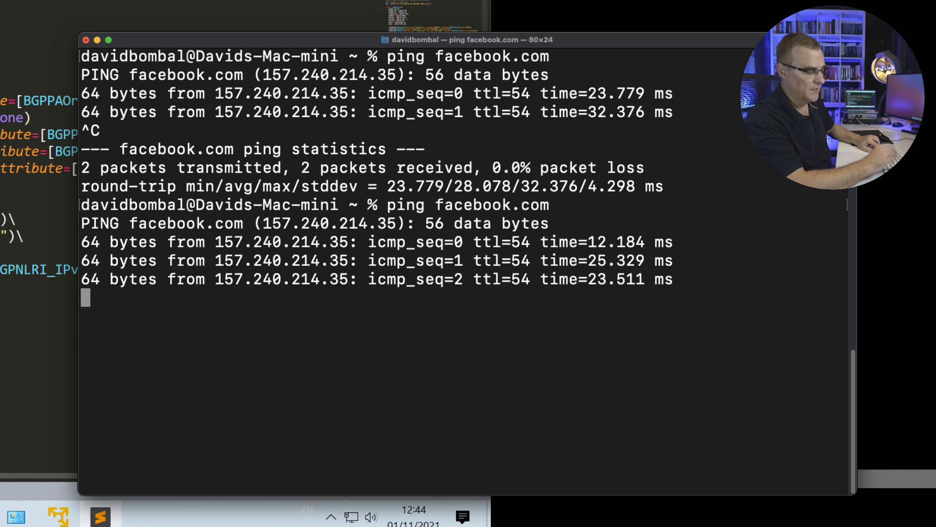
Review the script in nano, exit, and enter the sudo python3 run command.
{"action": "key", "text": "ctrl+c"}
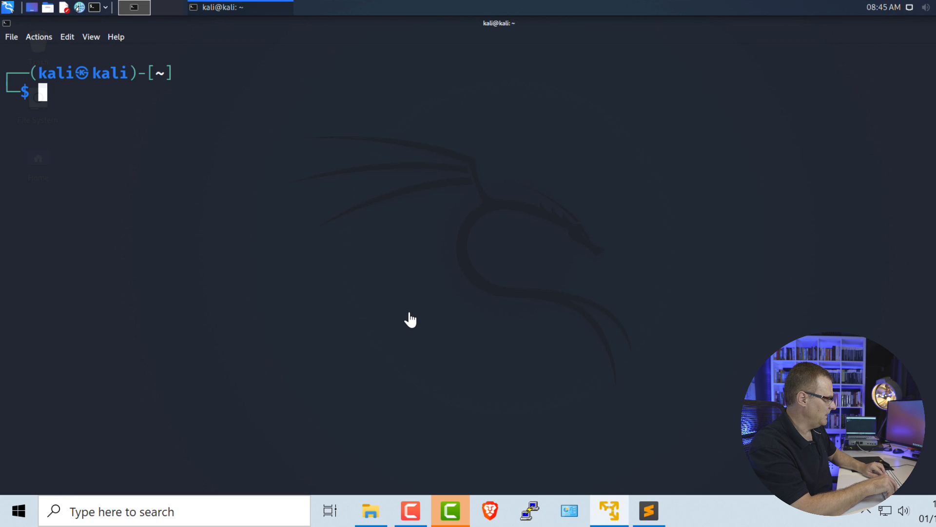
{"action": "type", "text": "nano bgphack3.py"}
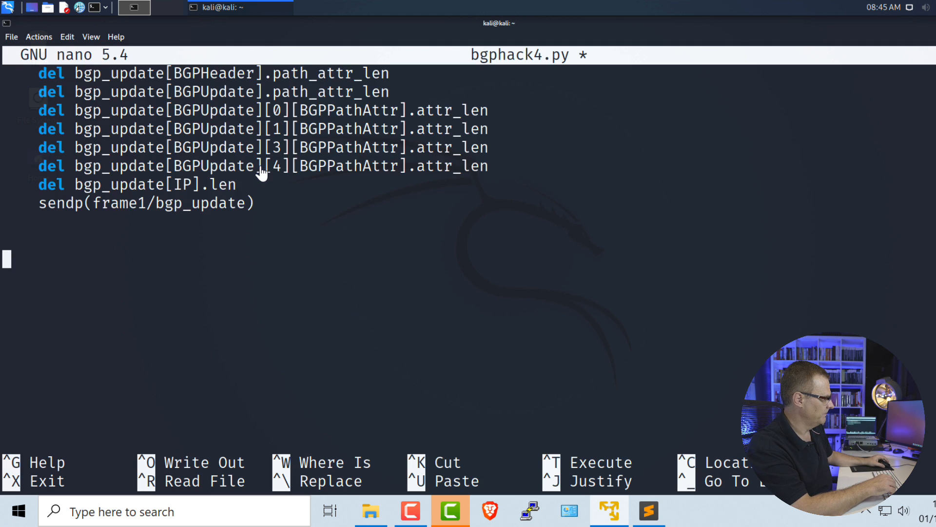
{"action": "key", "text": "ctrl+o"}
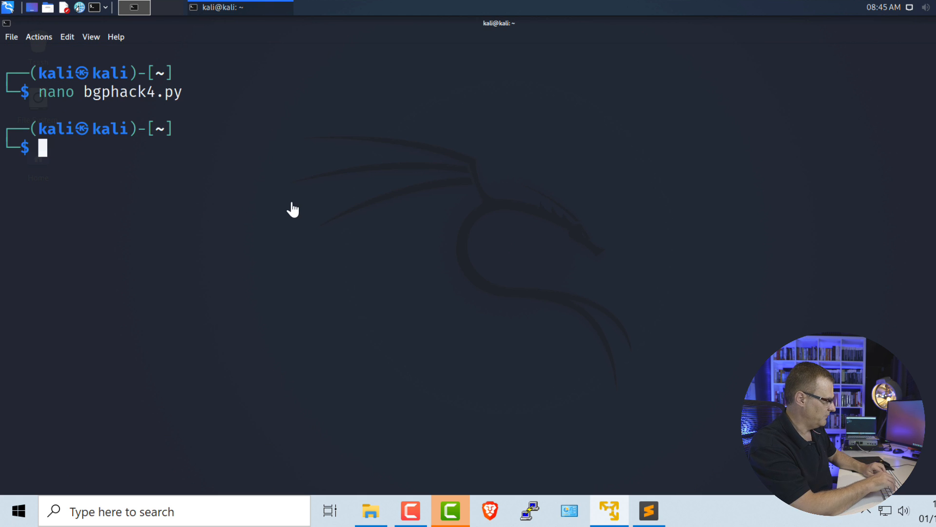
{"action": "type", "text": "sudo python3 bgphack3.py"}
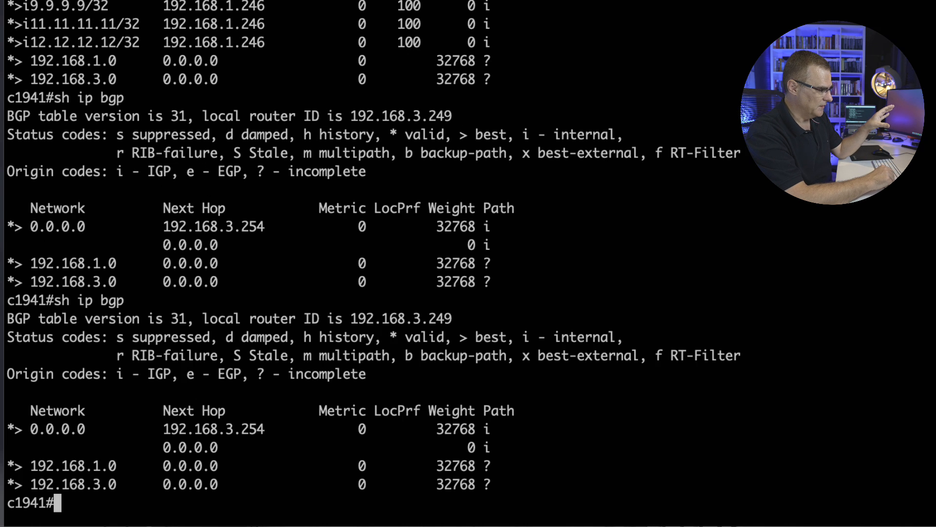
Query router c1941's BGP table in the Royal TSX session.
{"action": "scroll", "scroll_direction": "down", "scroll_amount": 3}
{"action": "type", "text": "term mon"}
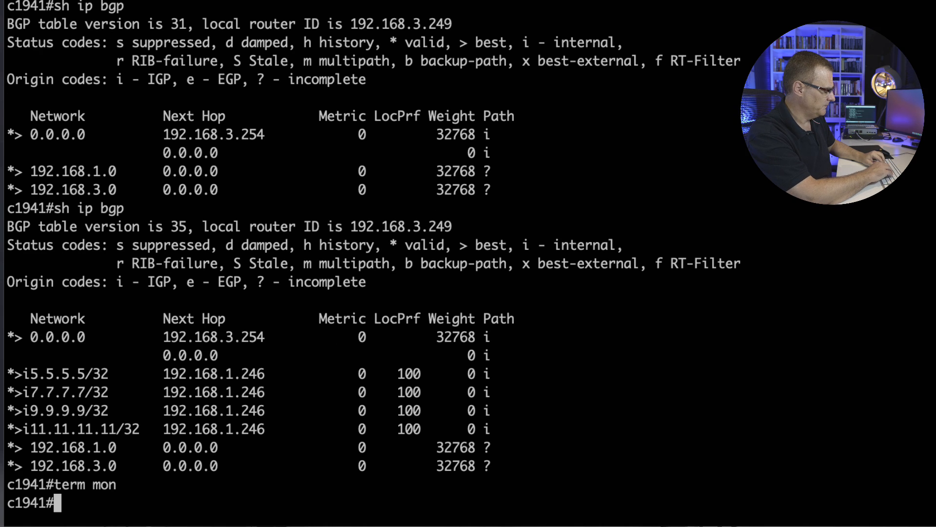
{"action": "type", "text": "sh"}
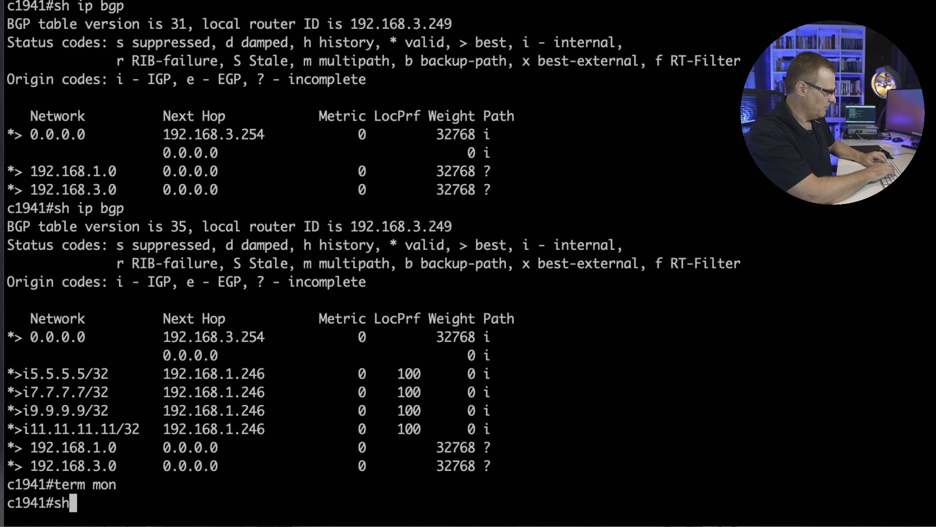
{"action": "type", "text": "ip bgg"}
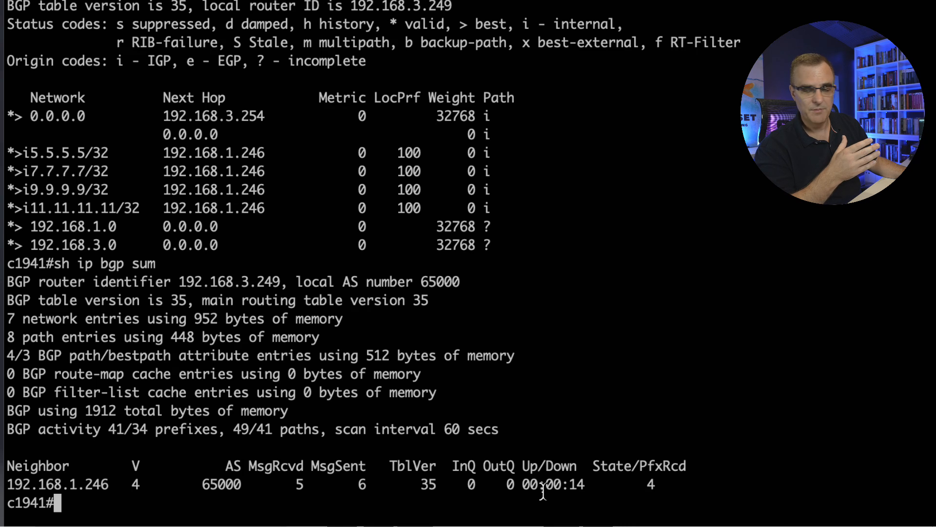
{"action": "double_click", "coordinate": [553, 485]}
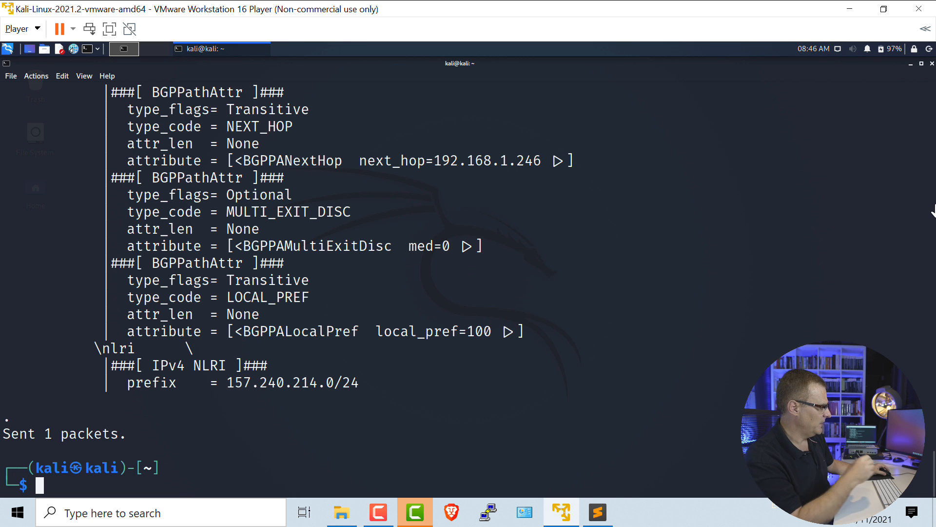
Run sudo python3 bgphack4.py and enable term mon while checking sh ip bgp.
{"action": "type", "text": "sudo python3 bgphack4.py"}
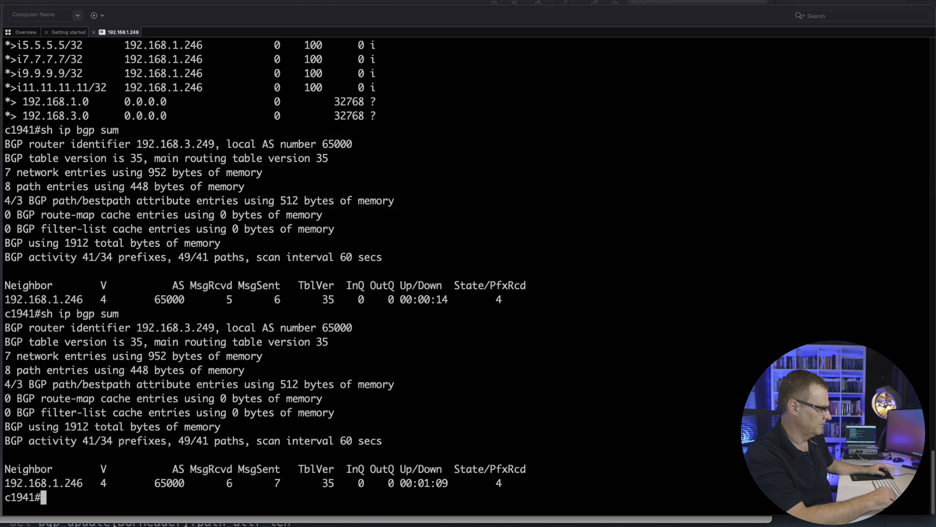
{"action": "type", "text": "sh ip bgp"}
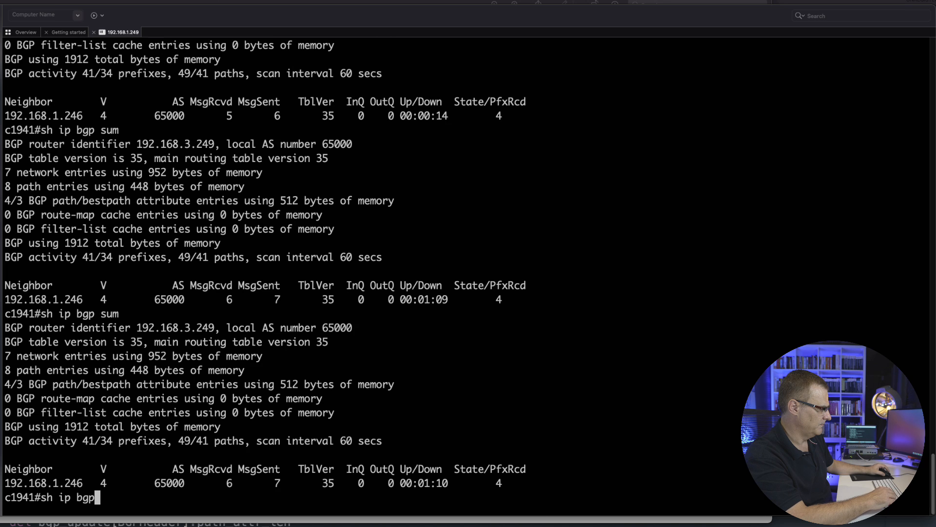
{"action": "type", "text": "term mon"}
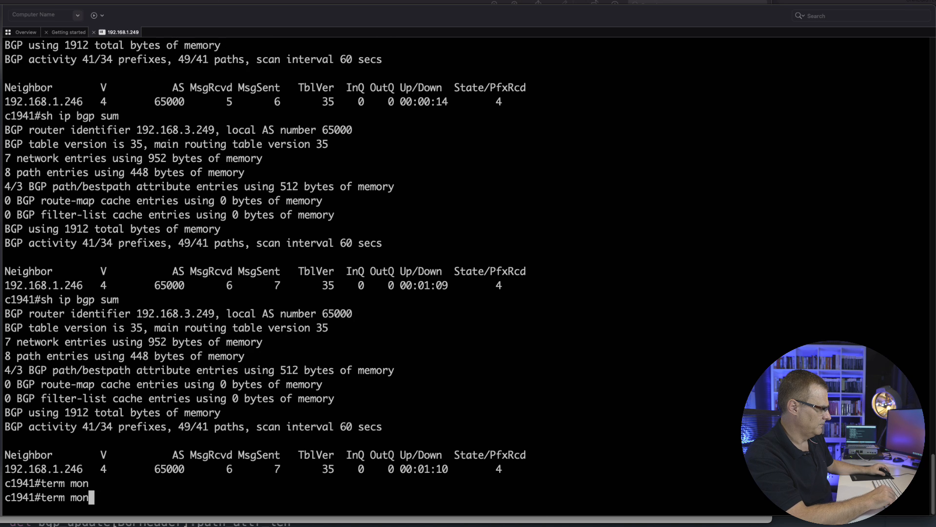
Re-check the BGP table and peer summary with sh ip bgp and sh ip bgp sum.
{"action": "type", "text": "sh ip bgp"}
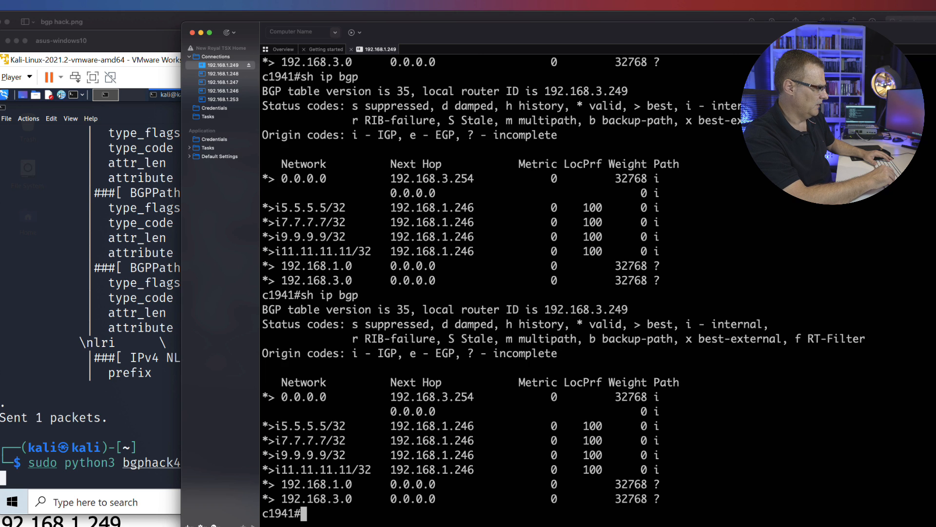
{"action": "type", "text": "sh ip bgp su"}
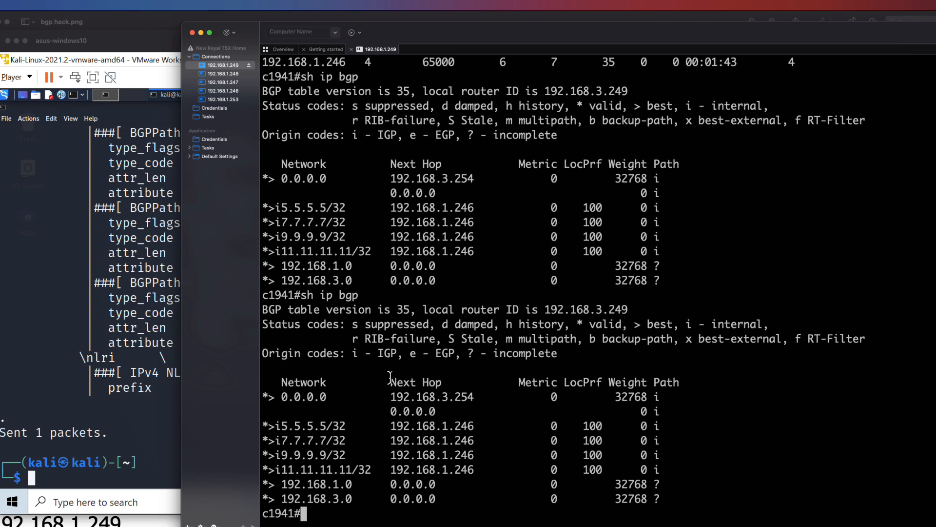
{"action": "type", "text": "sh ip bgp sum"}
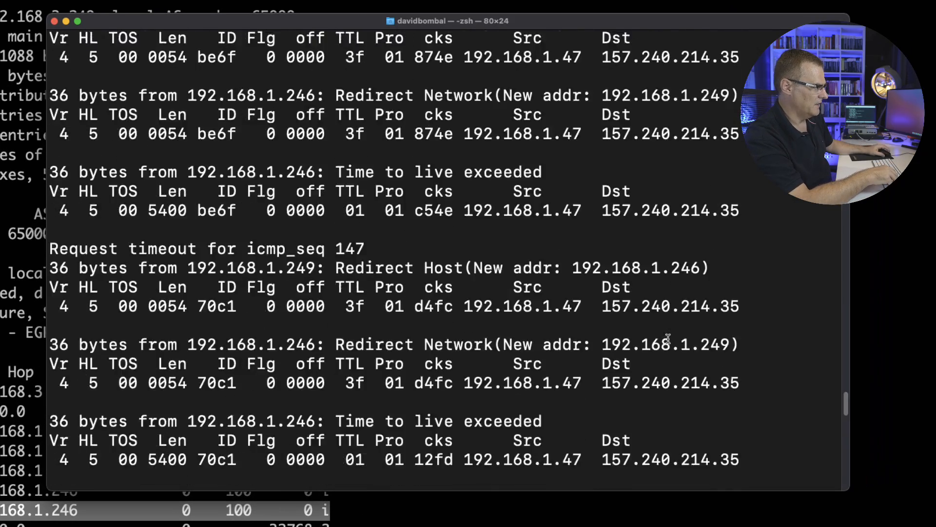
Stop the facebook.com ping after TTL-exceeded errors, showing 100% packet loss.
{"action": "scroll", "scroll_direction": "down", "scroll_amount": 3}
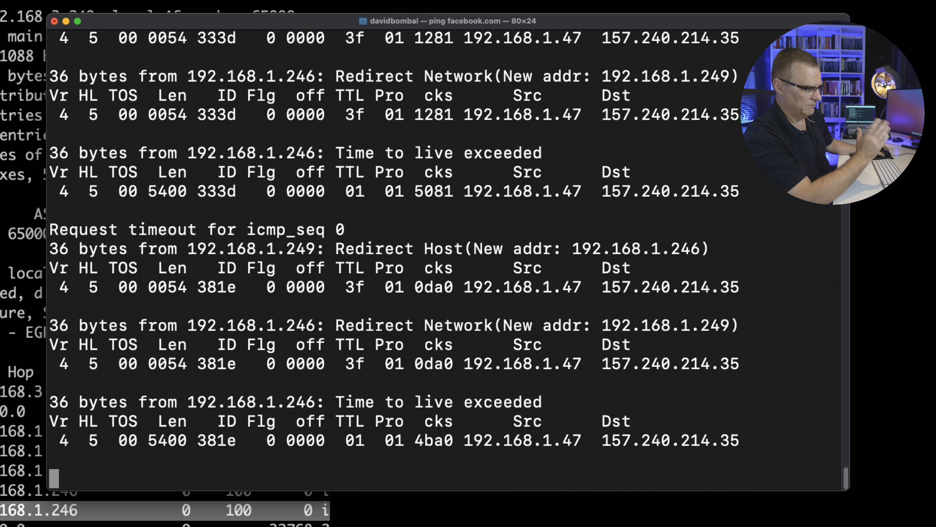
{"action": "key", "text": "ctrl+c"}
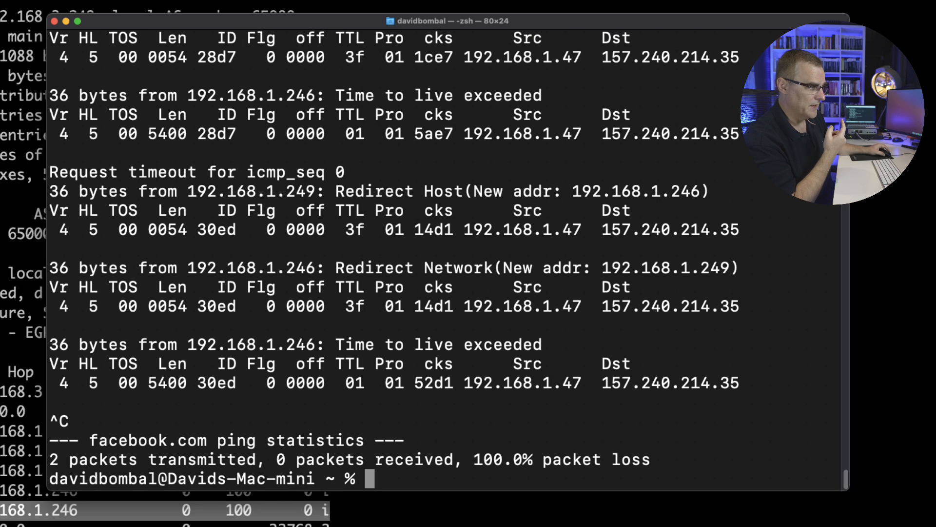
Run traceroute facebook.com and stop it as hops bounce between 192.168.1.249 and .246.
{"action": "type", "text": "trac"}
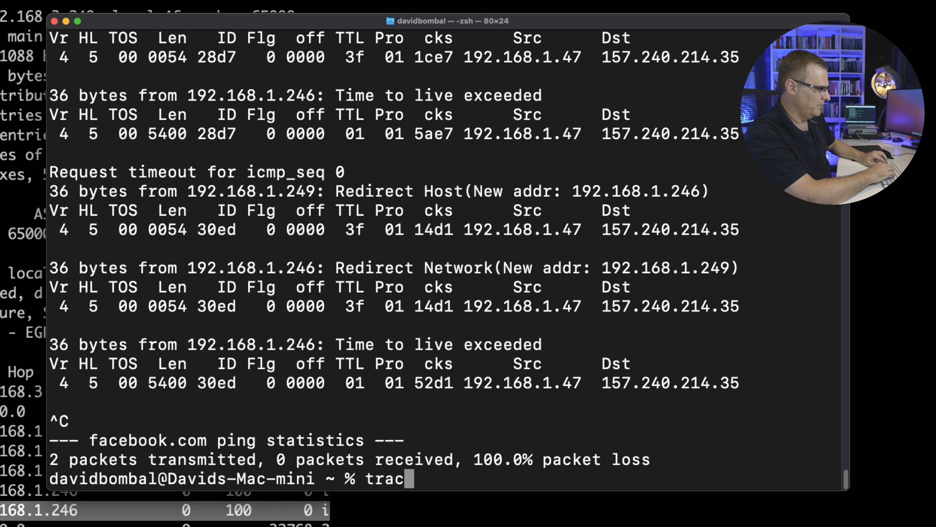
{"action": "type", "text": "eroute"}
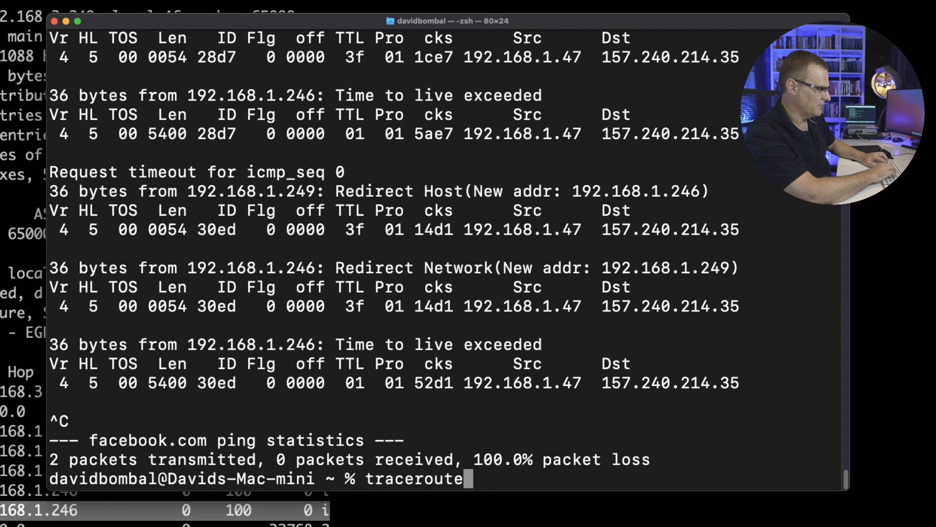
{"action": "type", "text": "fa"}
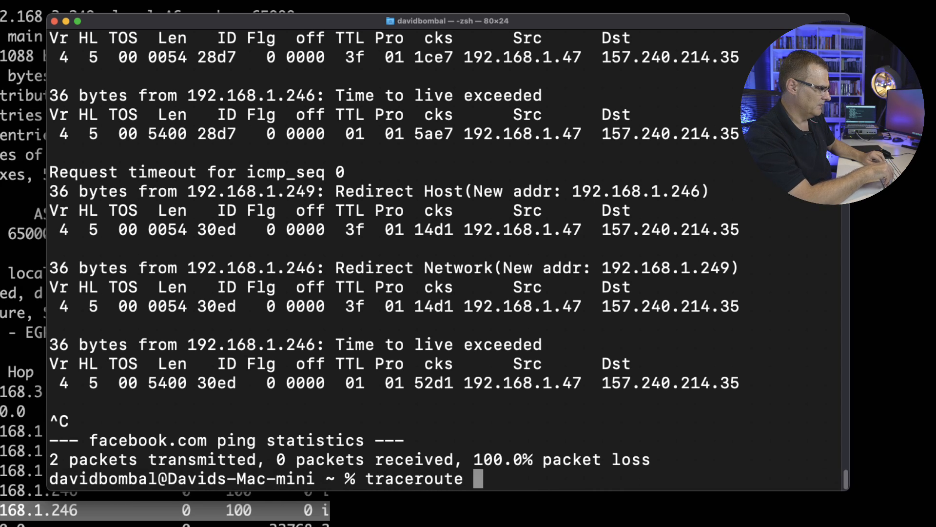
{"action": "type", "text": "faceboo"}
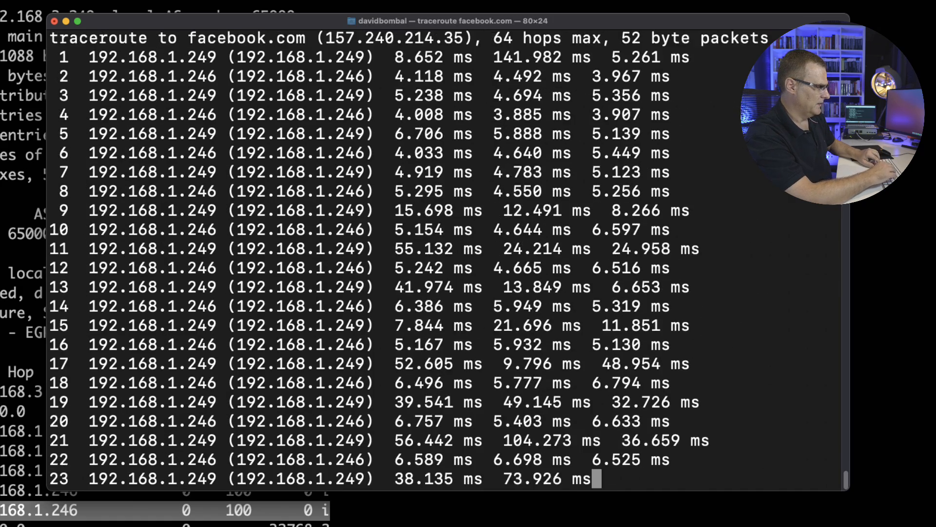
{"action": "scroll", "scroll_direction": "down", "scroll_amount": 3}
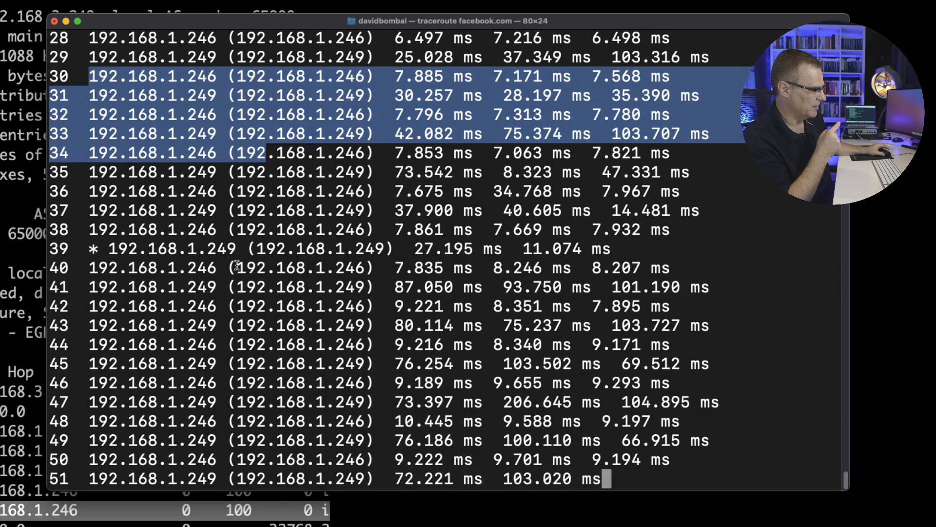
{"action": "key", "text": "ctrl+c"}
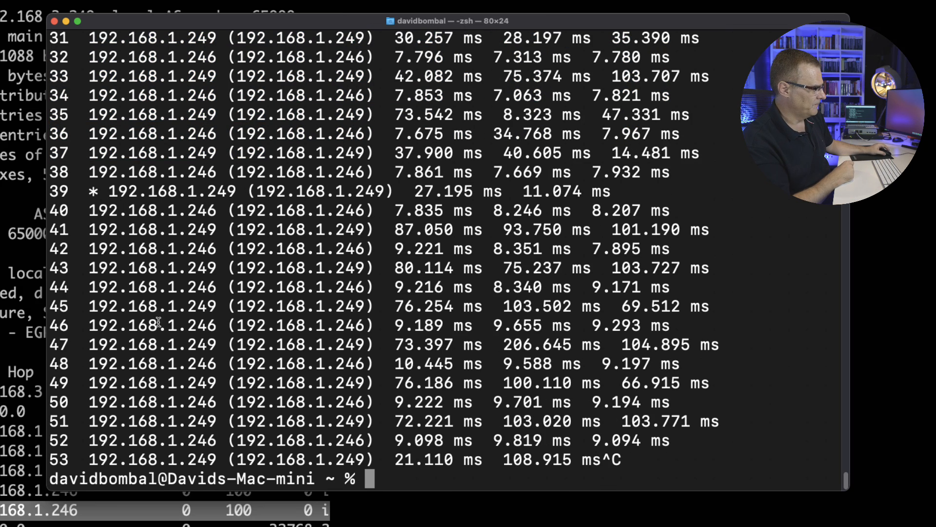
Highlight a looping router address, rerun traceroute facebook.com and stop it.
{"action": "double_click", "coordinate": [152, 211]}
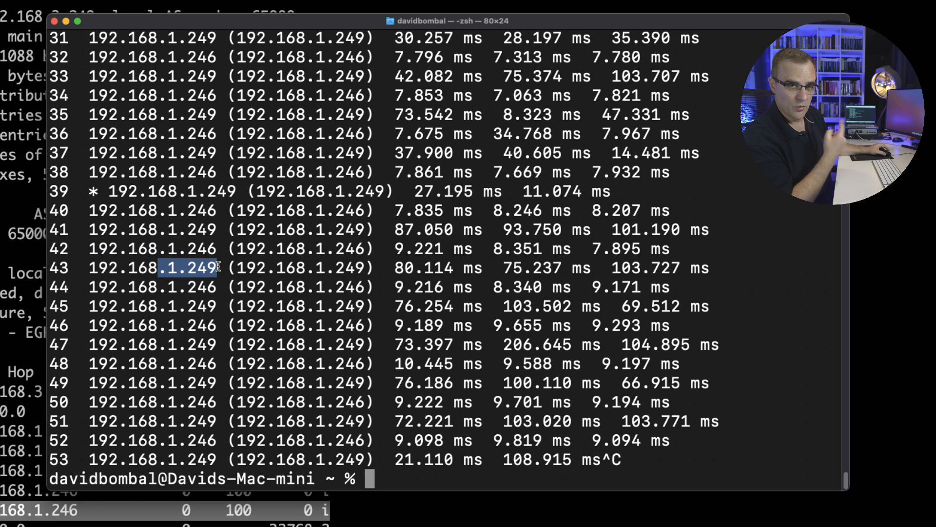
{"action": "type", "text": "traceroute facebook.com"}
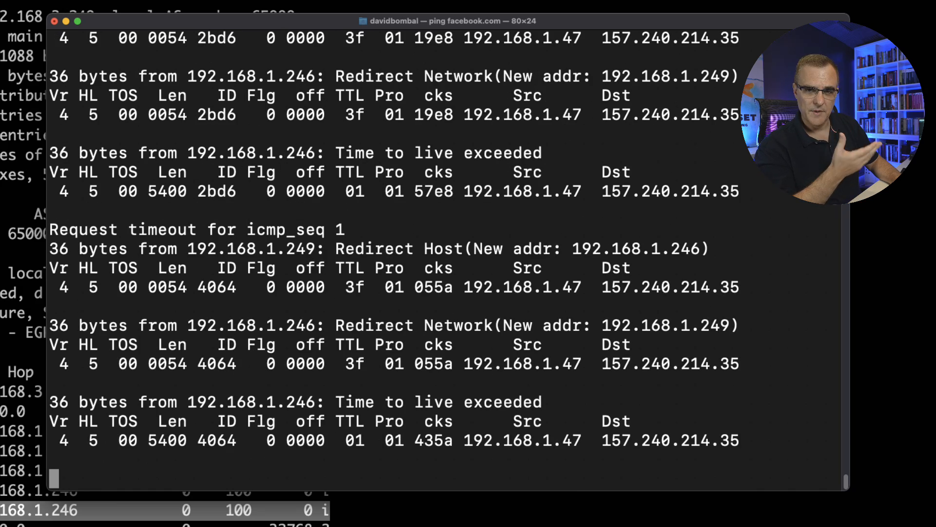
{"action": "key", "text": "ctrl+c"}
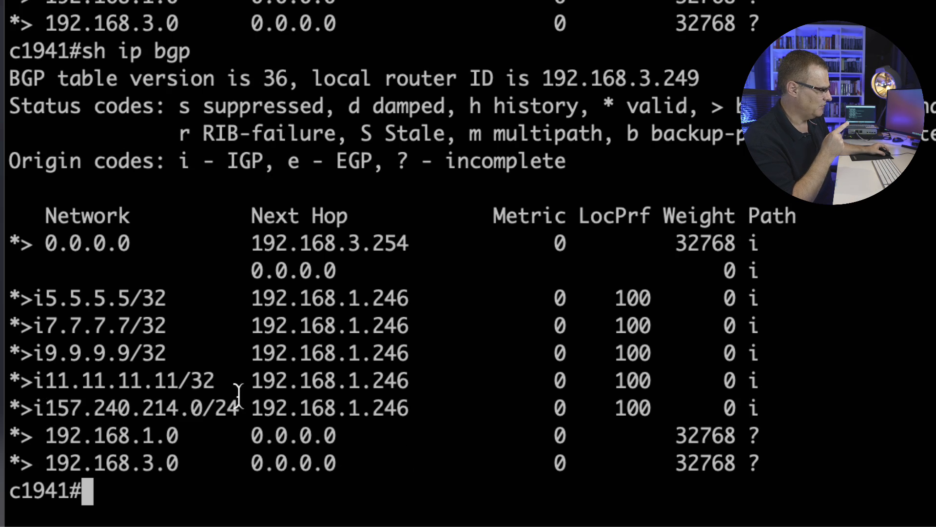
Highlight the injected 157.240.214.0/24 route on c1941 and begin an sh ip bgp check.
{"action": "left_click_drag", "start_coordinate": [254, 409], "coordinate": [481, 409]}
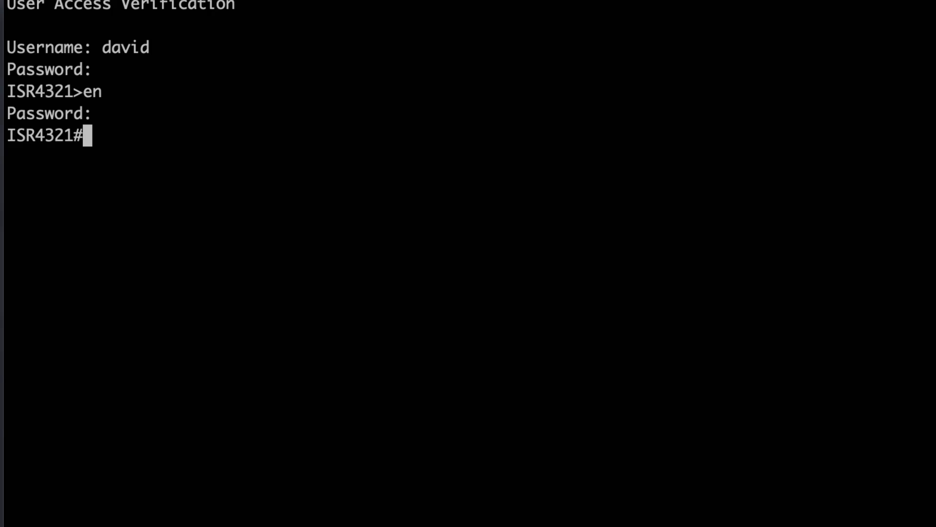
{"action": "type", "text": "sh ip b"}
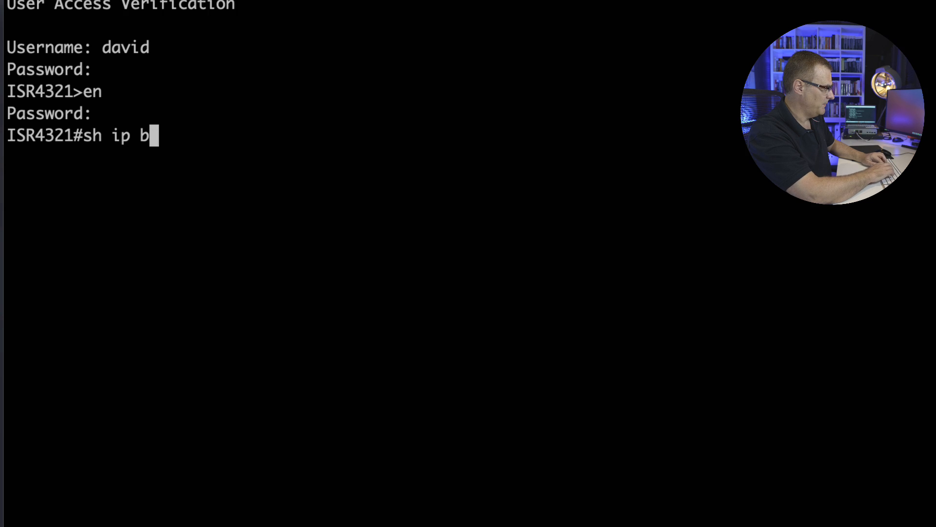